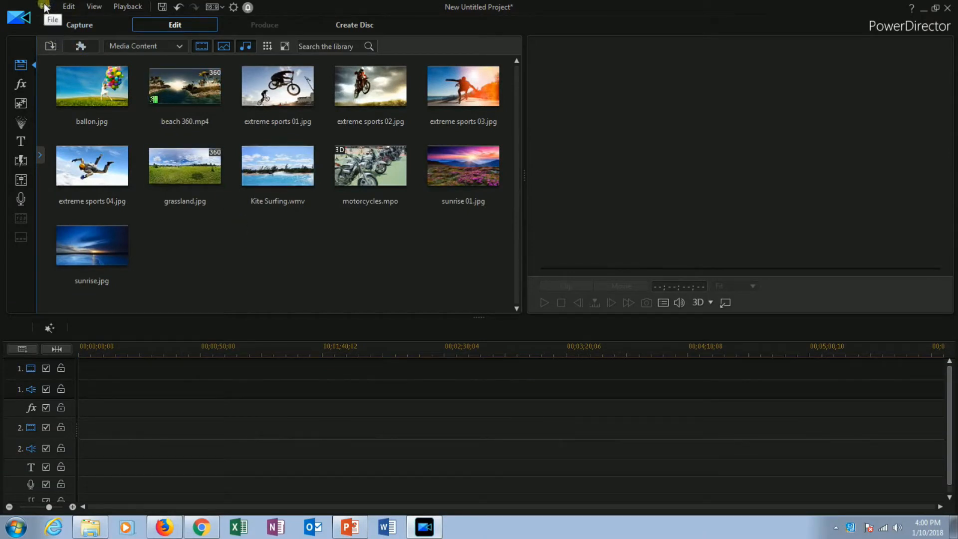
Step: Start a Media Files import from the File menu to reach the Open dialog
left_click(45, 7)
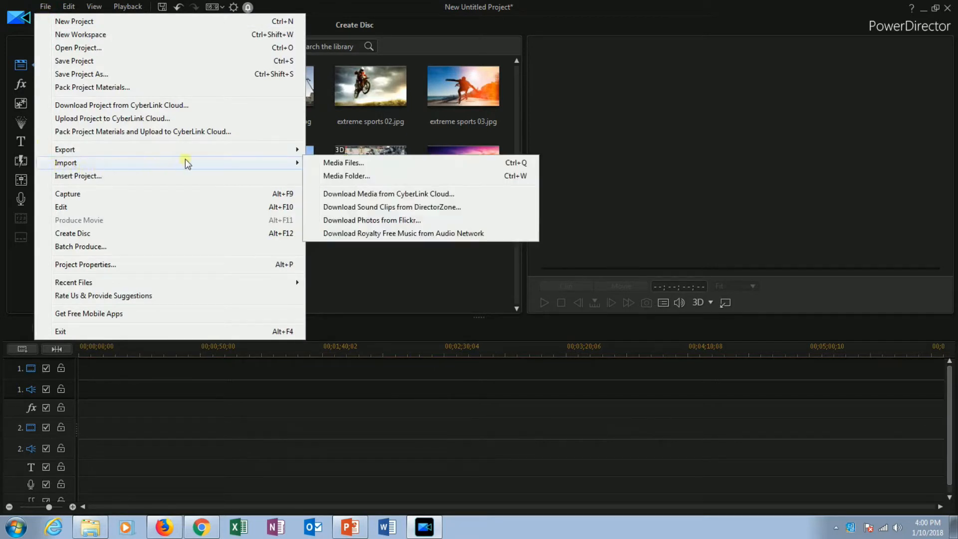
mouse_move(344, 163)
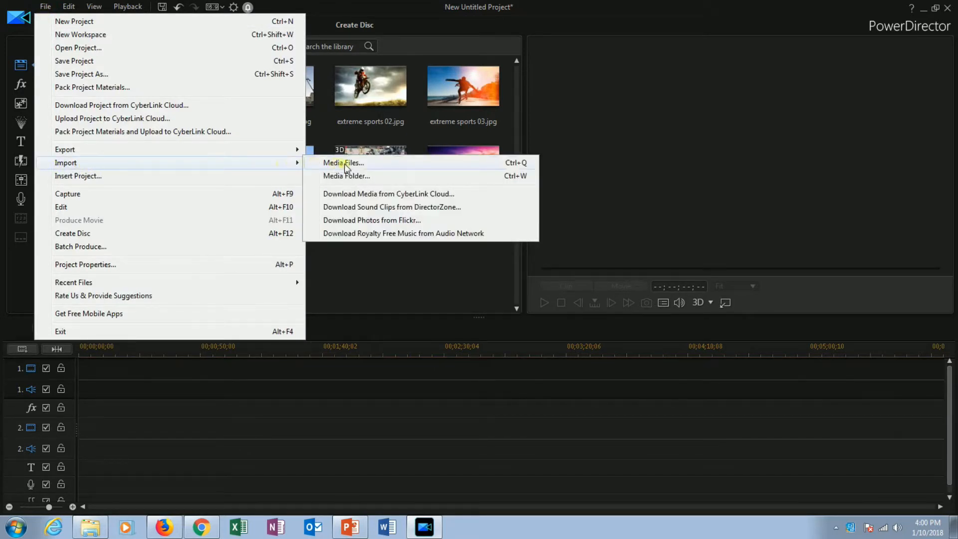
left_click(344, 162)
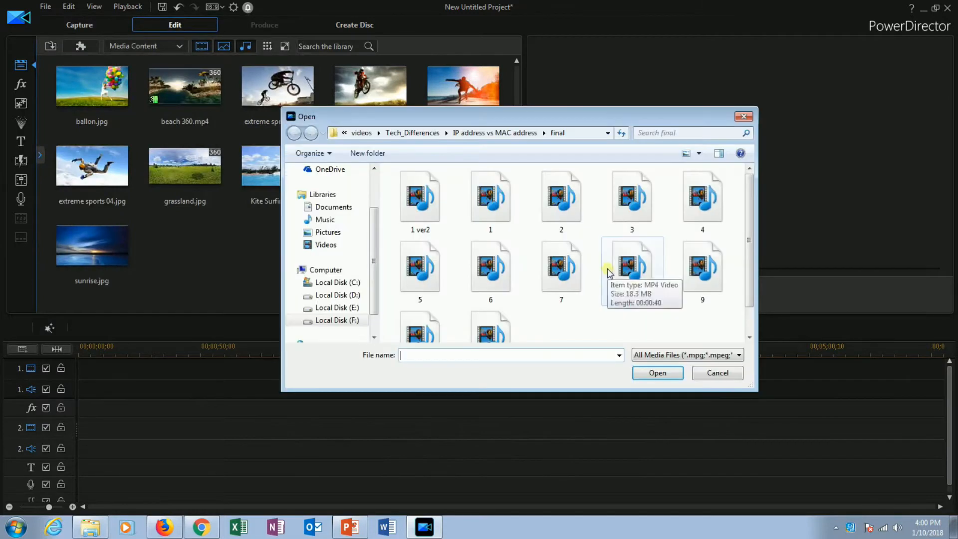
mouse_move(700, 154)
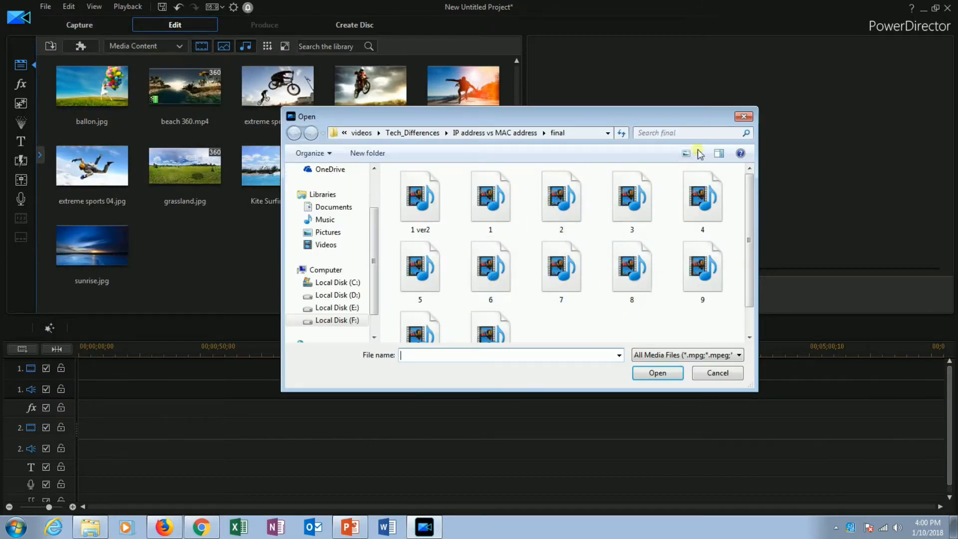
left_click(717, 373)
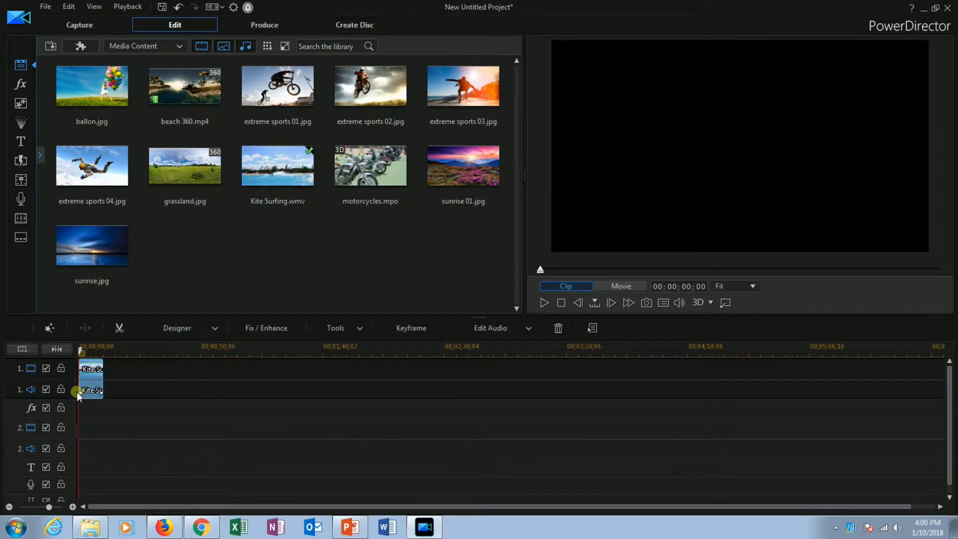
Step: Select the Kite Surfing clip placed at the start of the timeline
left_click(91, 390)
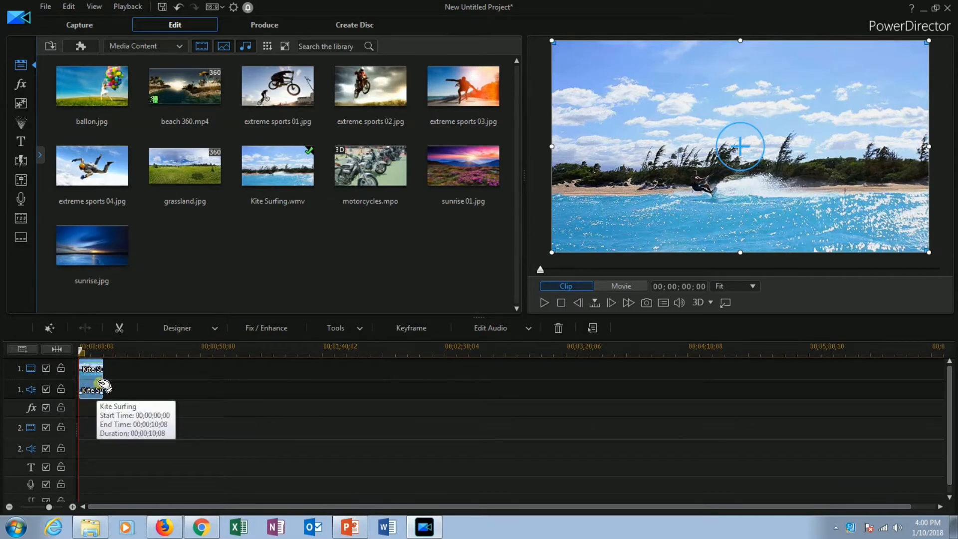
mouse_move(341, 319)
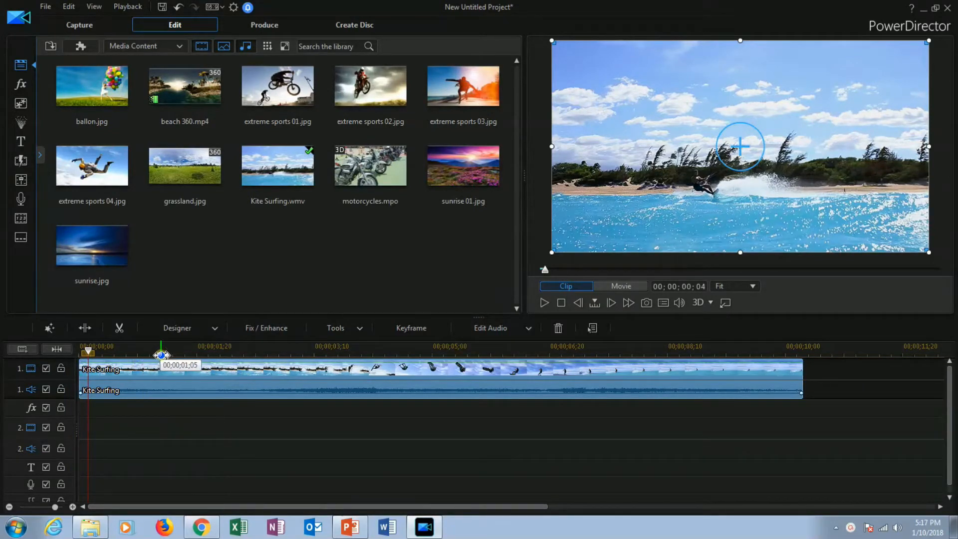
mouse_move(104, 369)
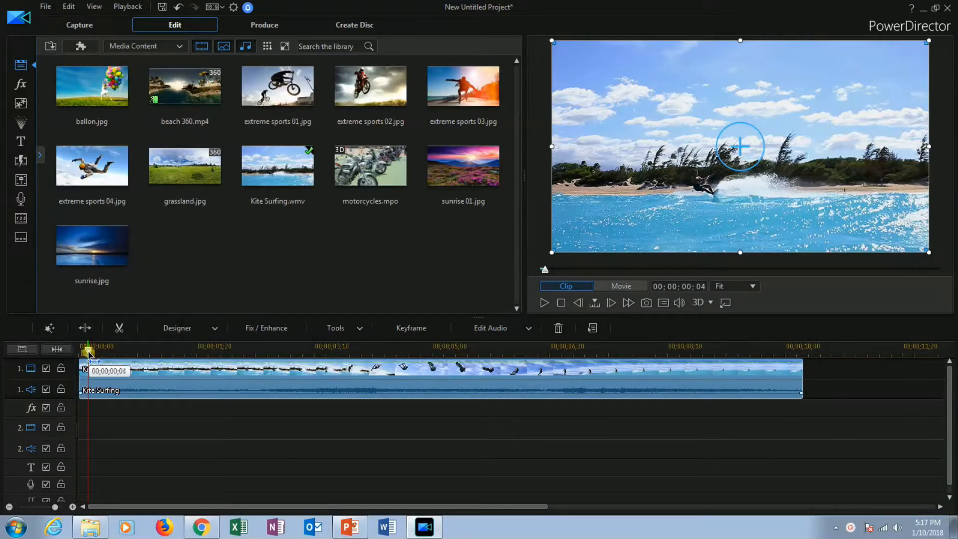
Step: Split the clip at 00;00;03;16 and just after it, then select the short middle piece
left_click(95, 360)
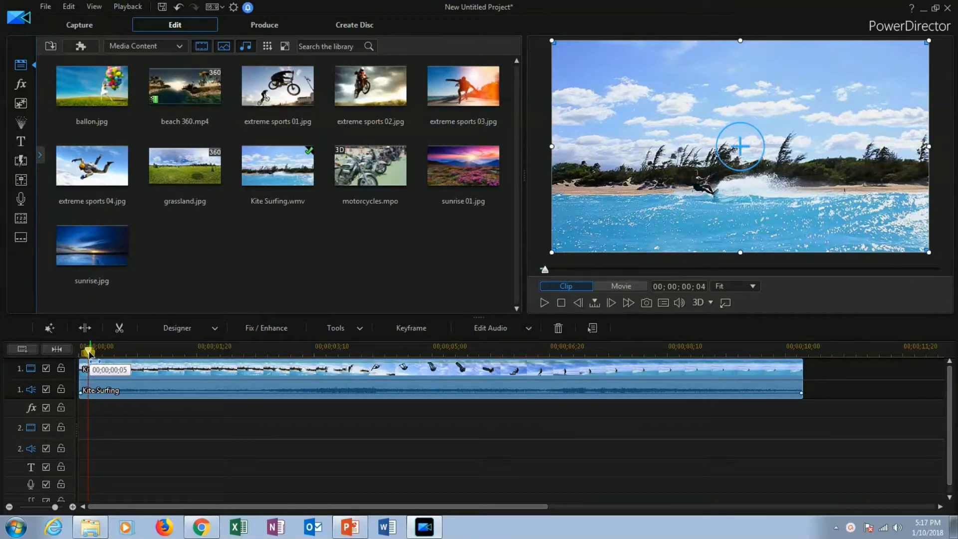
left_click(620, 286)
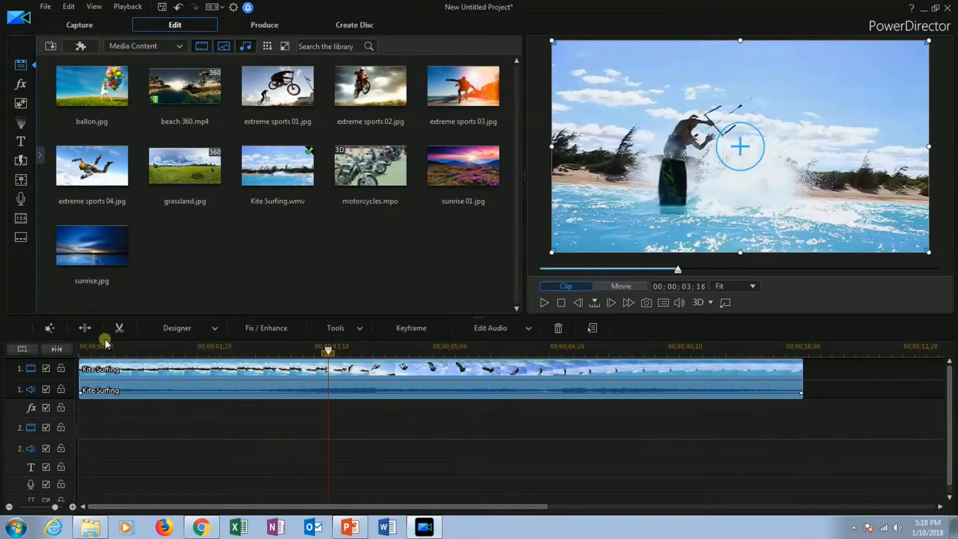
mouse_move(84, 329)
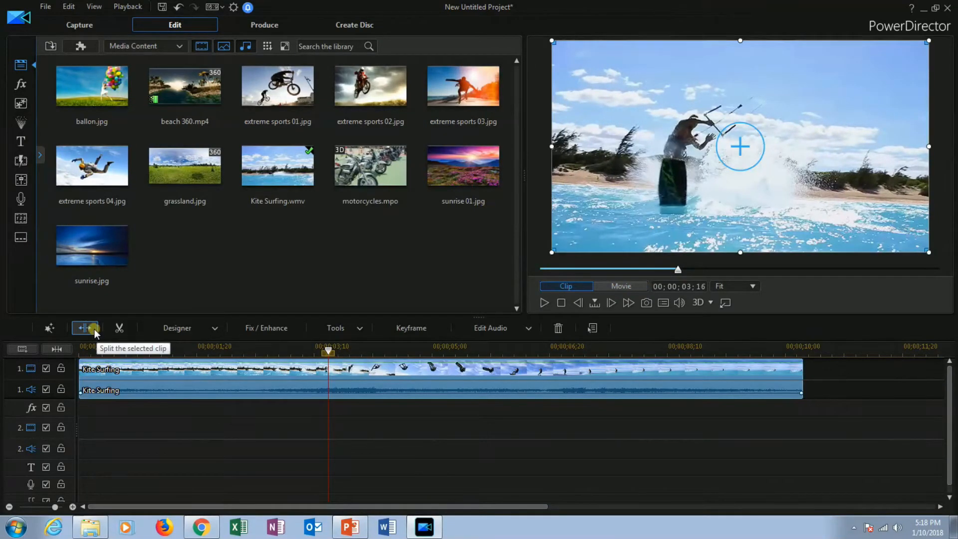
left_click(85, 328)
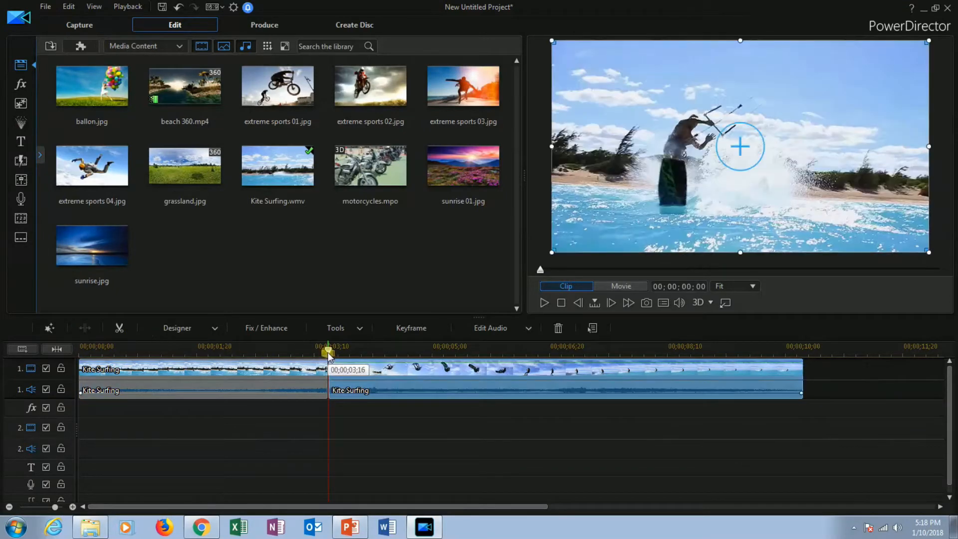
left_click(620, 287)
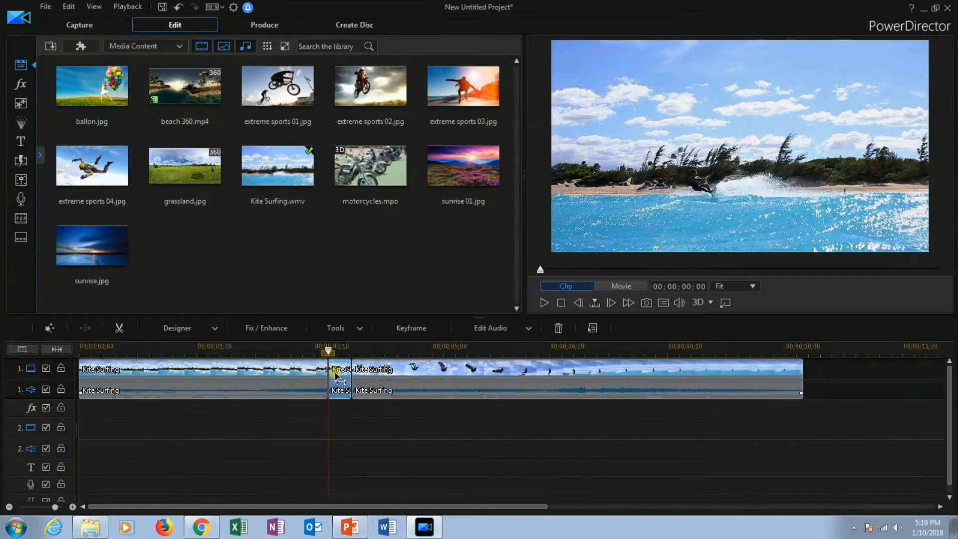
left_click(272, 372)
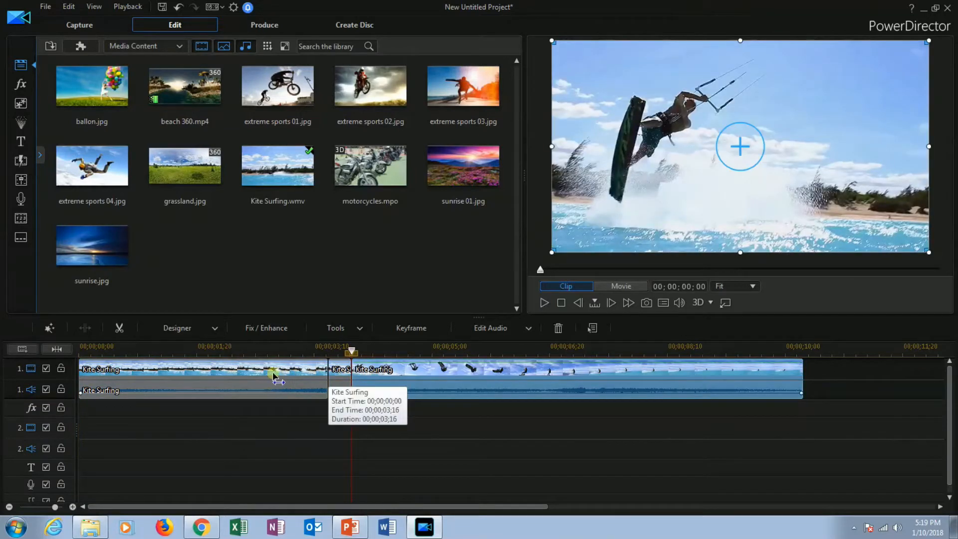
mouse_move(339, 372)
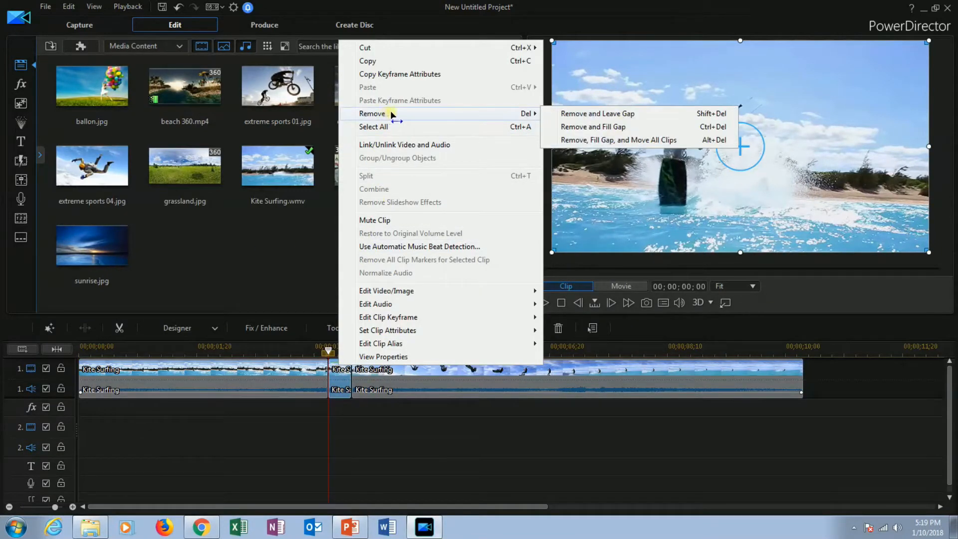
mouse_move(590, 117)
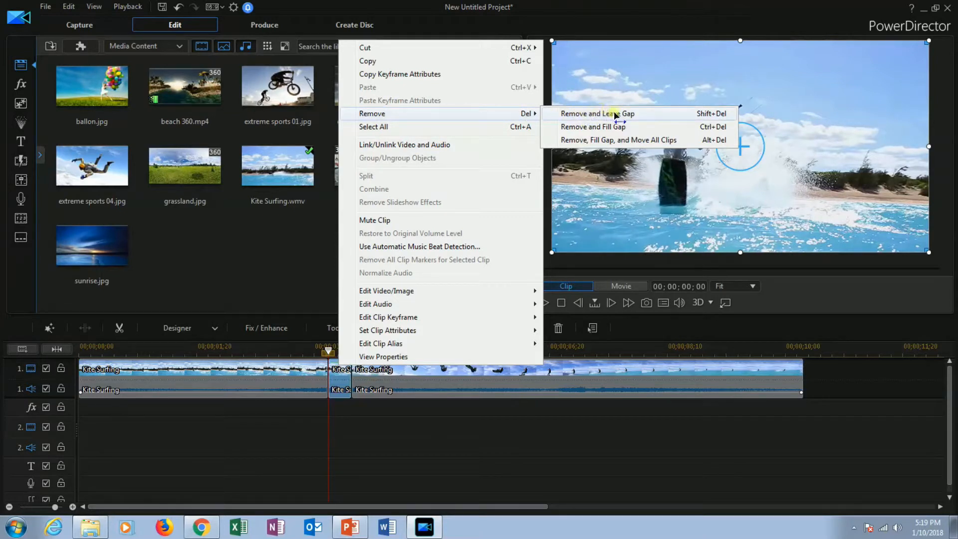
mouse_move(593, 127)
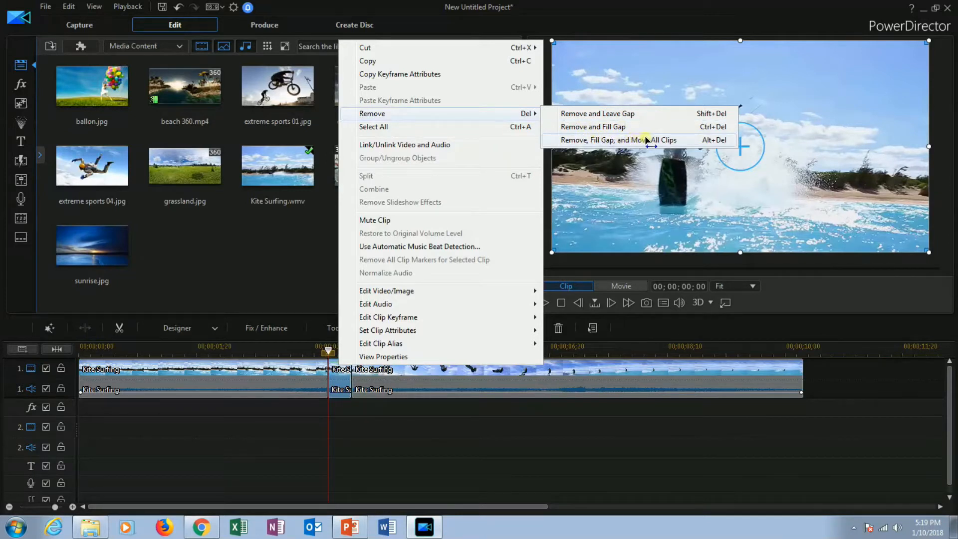
mouse_move(399, 282)
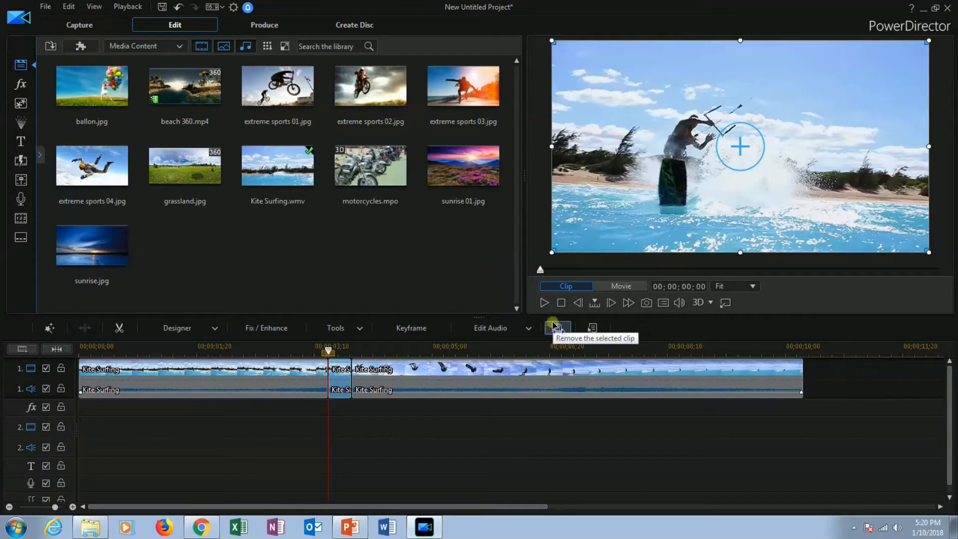
Step: Show the leave-gap / fill-gap removal choices for the selected middle piece
left_click(557, 328)
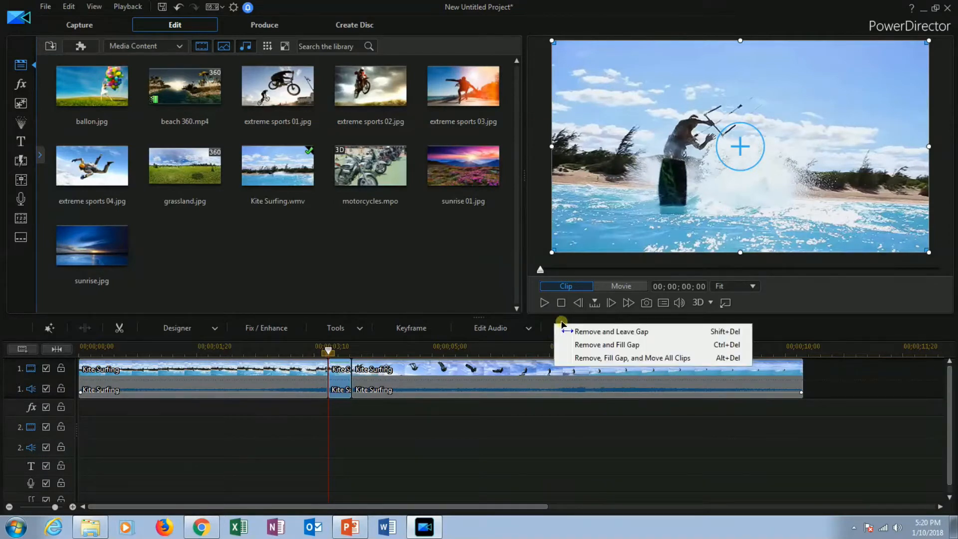
mouse_move(579, 355)
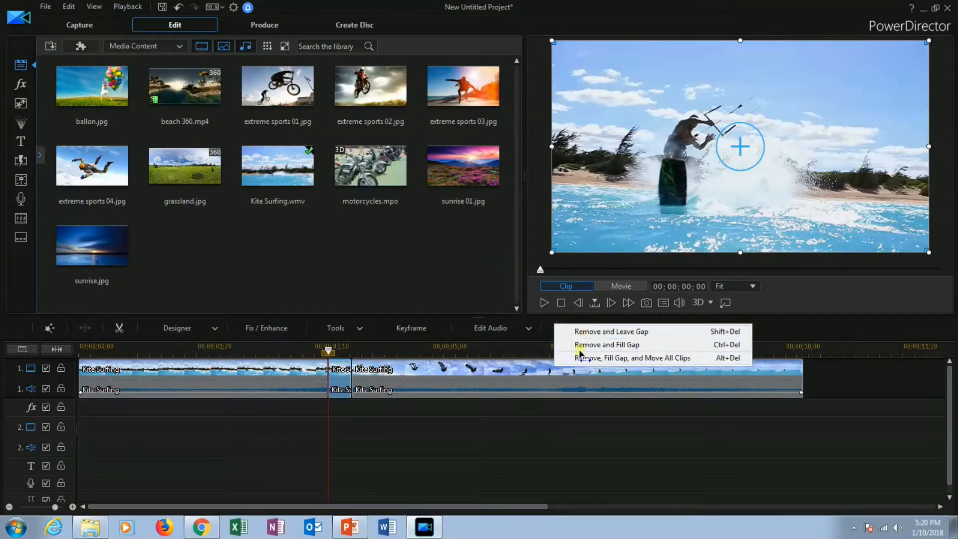
mouse_move(611, 331)
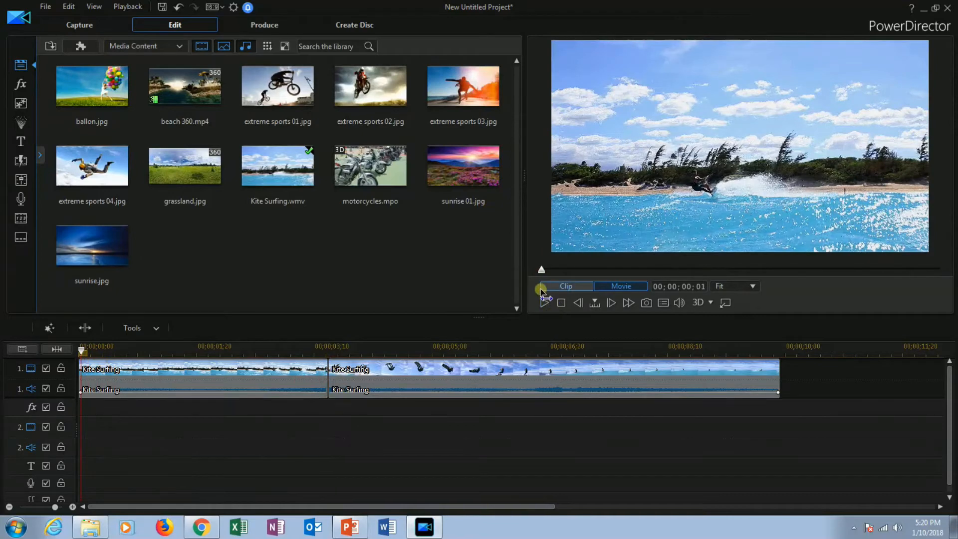
Step: Play the movie from the start in the preview, then switch the preview to Clip mode
left_click(543, 303)
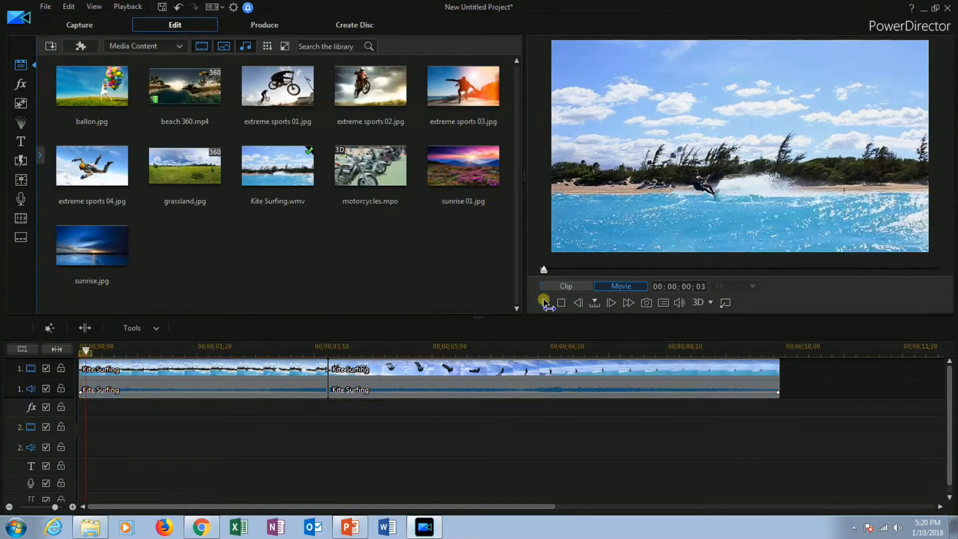
left_click(543, 302)
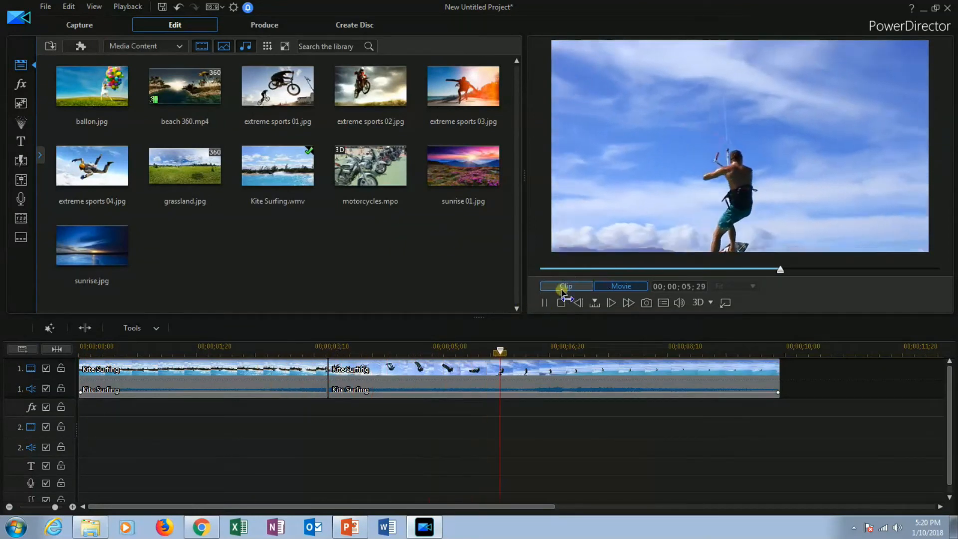
left_click(544, 303)
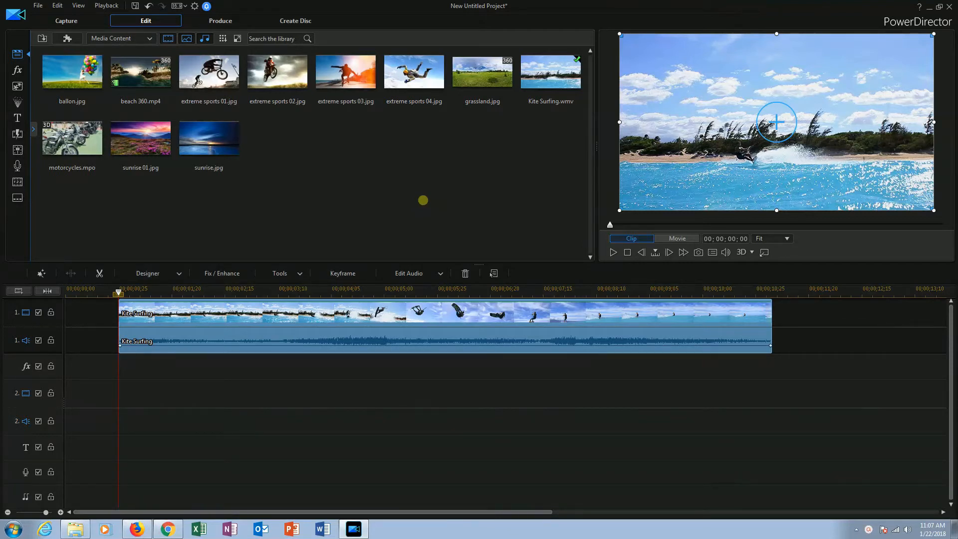
mouse_move(391, 305)
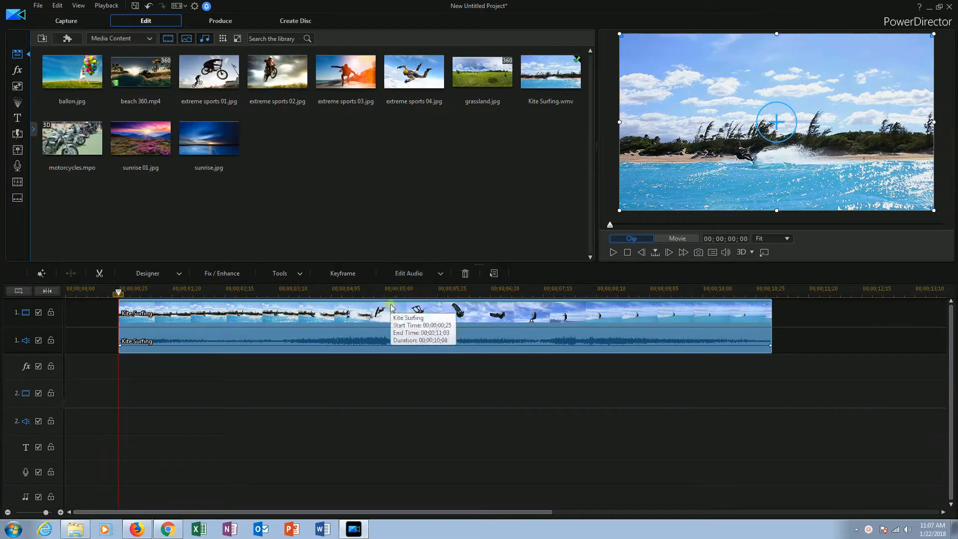
mouse_move(141, 349)
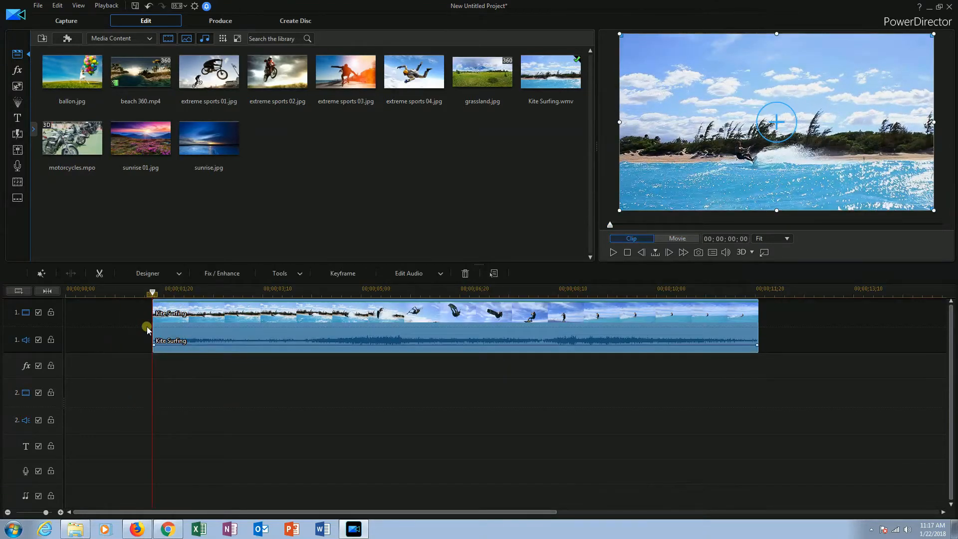
mouse_move(153, 320)
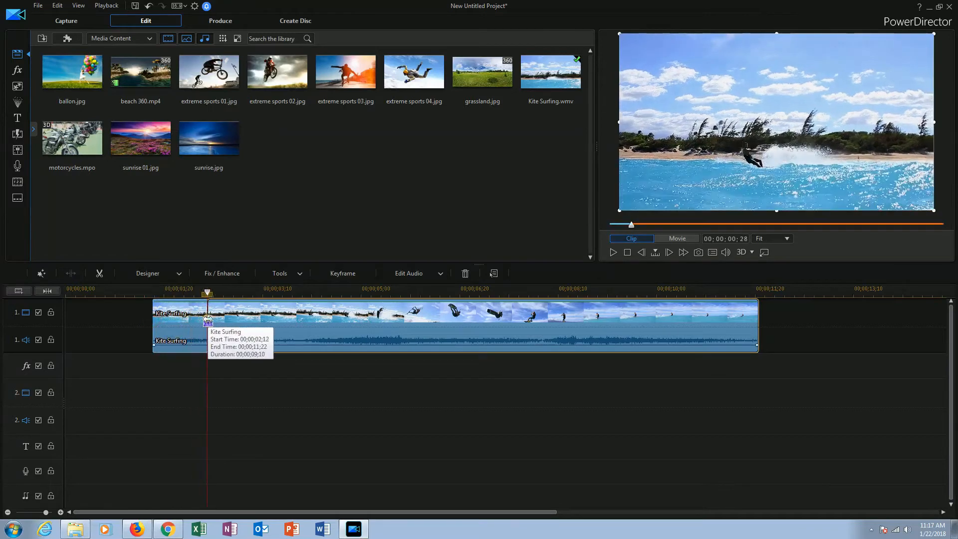
Step: Drag the clip's left edge so it starts at 00;00;02;20, about nine seconds long
left_click_drag(207, 293, 223, 293)
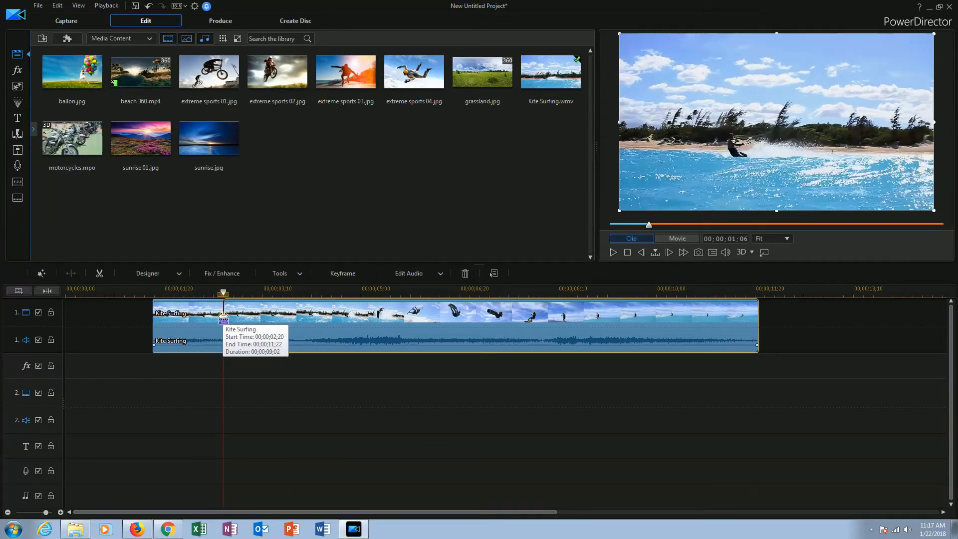
mouse_move(223, 318)
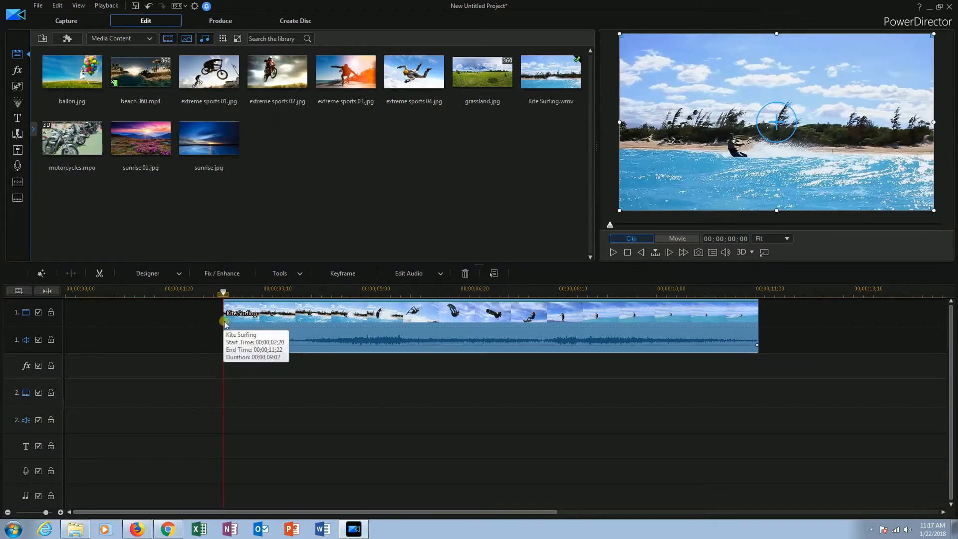
mouse_move(775, 328)
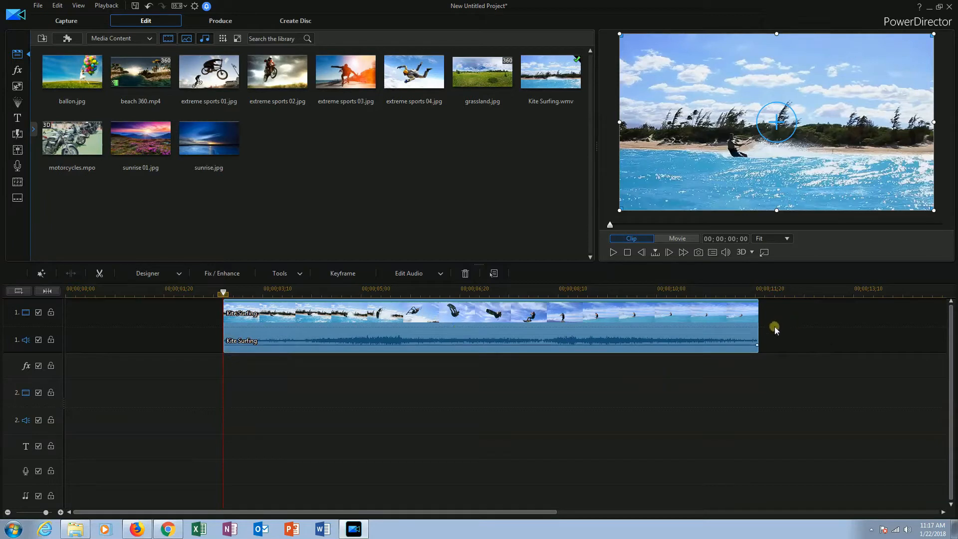
mouse_move(769, 341)
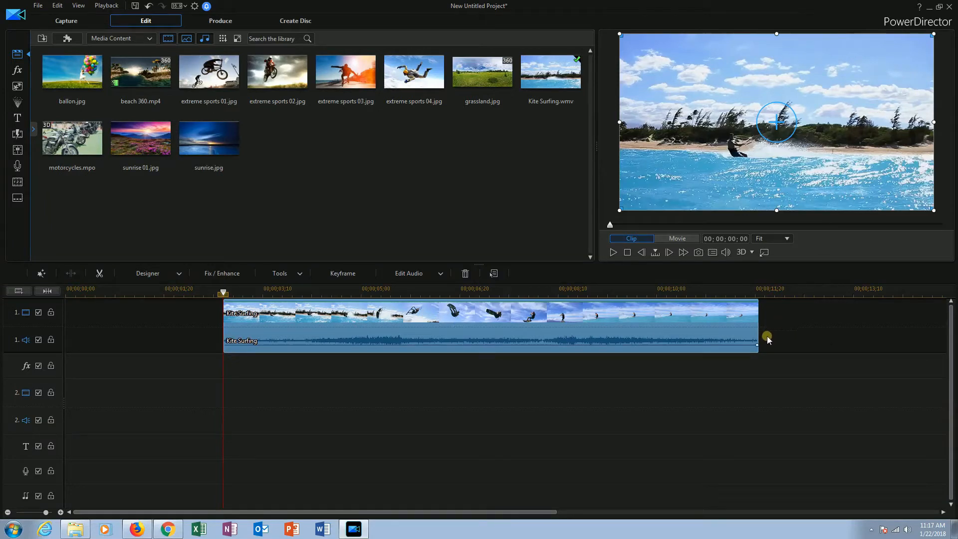
mouse_move(761, 333)
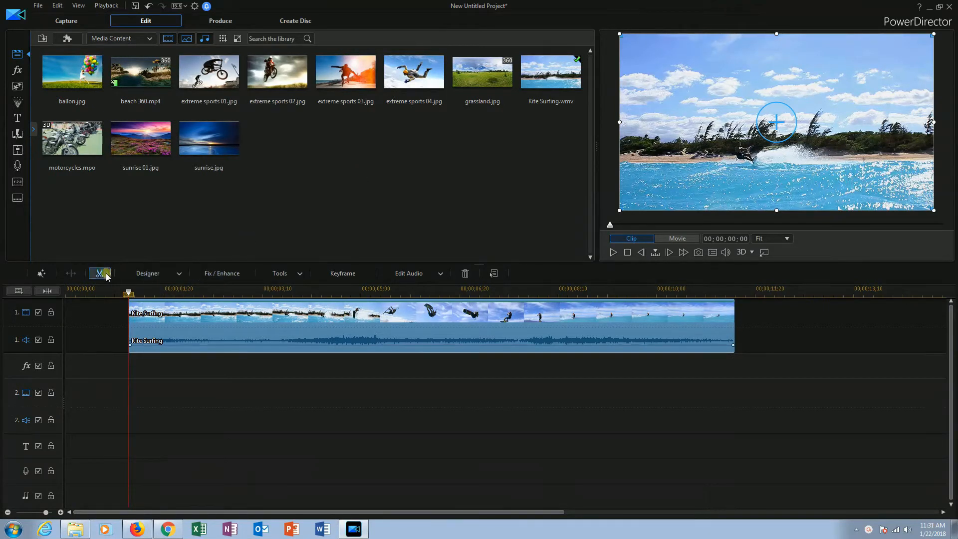
Step: Launch the Trim (scissors) command on the restored full-length Kite Surfing clip
left_click(100, 274)
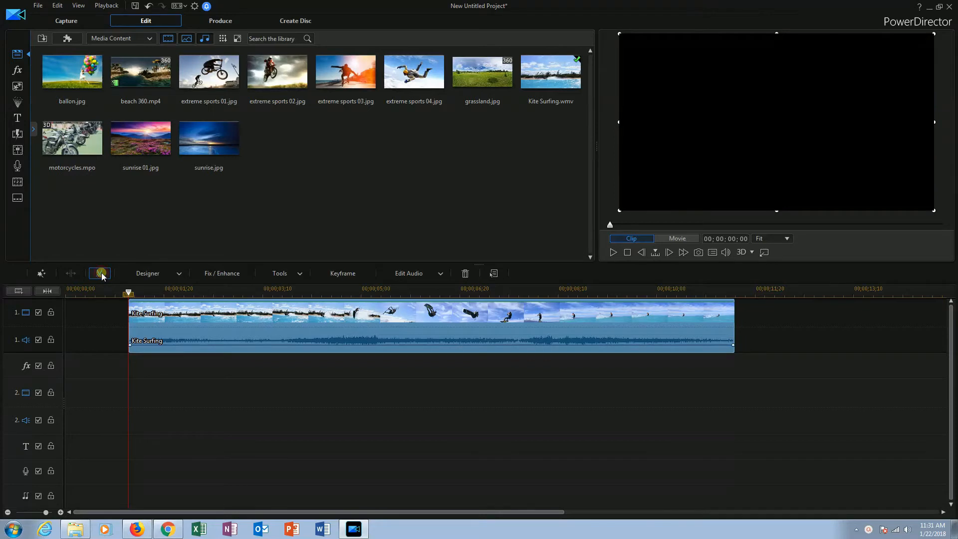
Step: Bring up the Trim window in Single Trim mode and preview the Output result
left_click(99, 273)
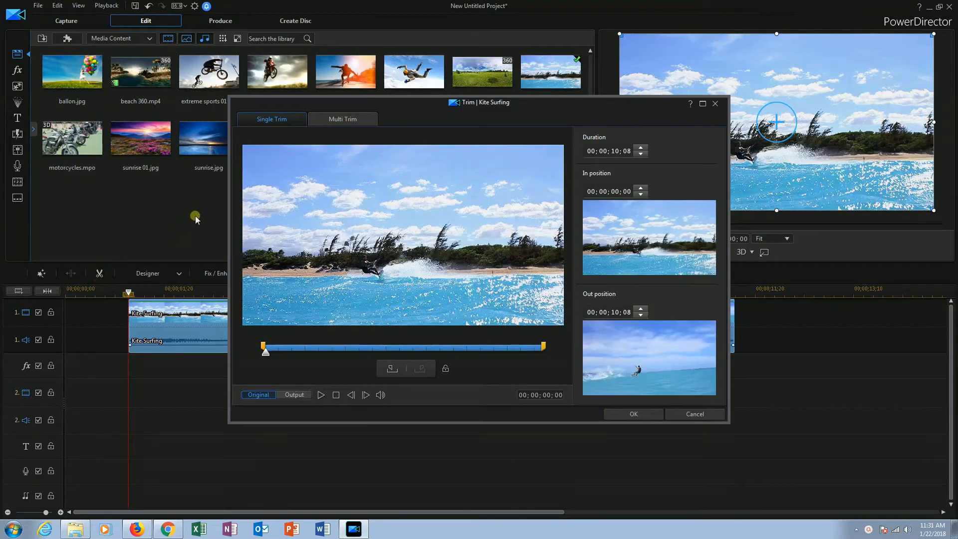
mouse_move(341, 203)
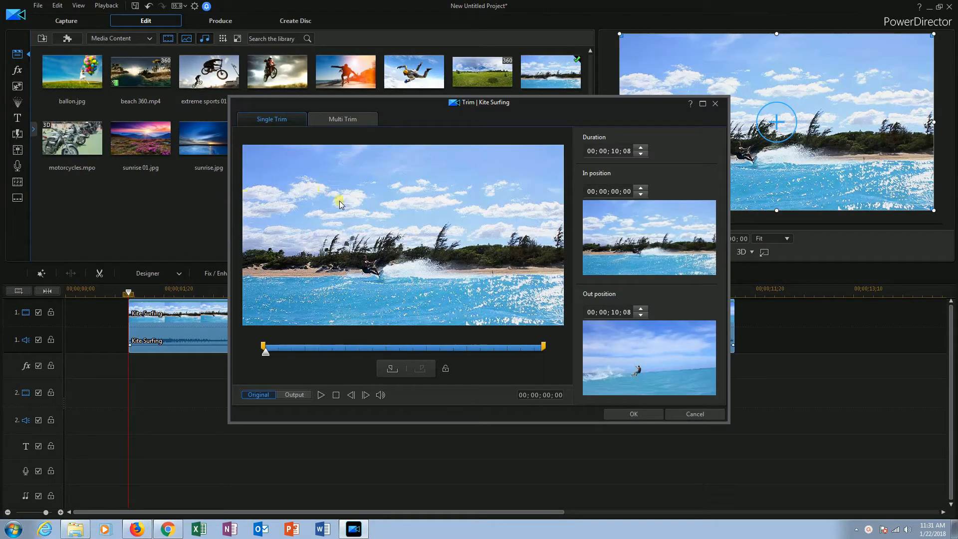
mouse_move(248, 159)
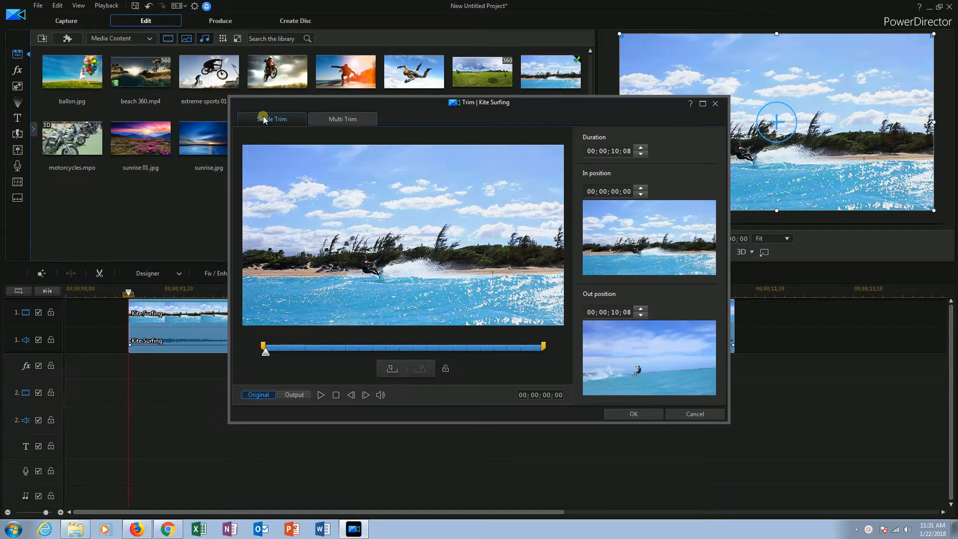
mouse_move(305, 119)
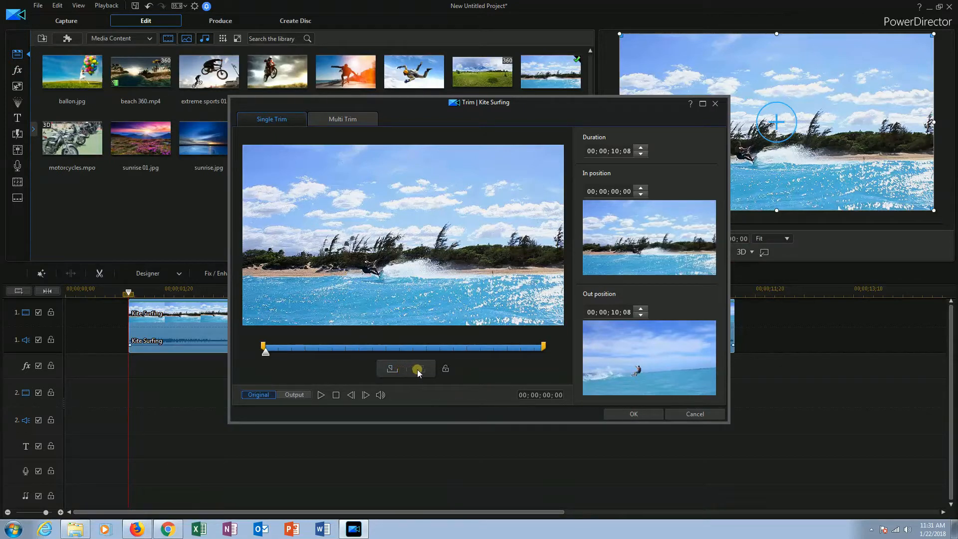
mouse_move(445, 370)
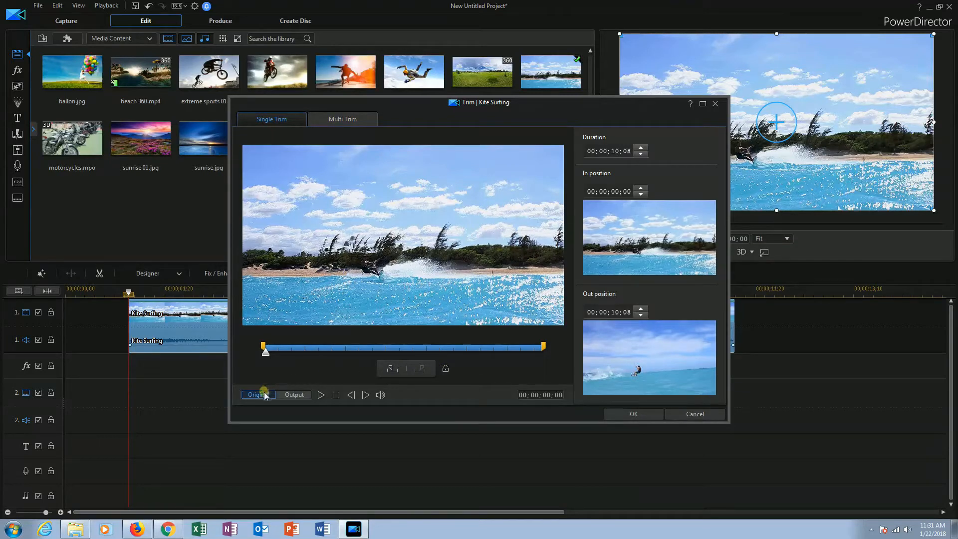
mouse_move(258, 394)
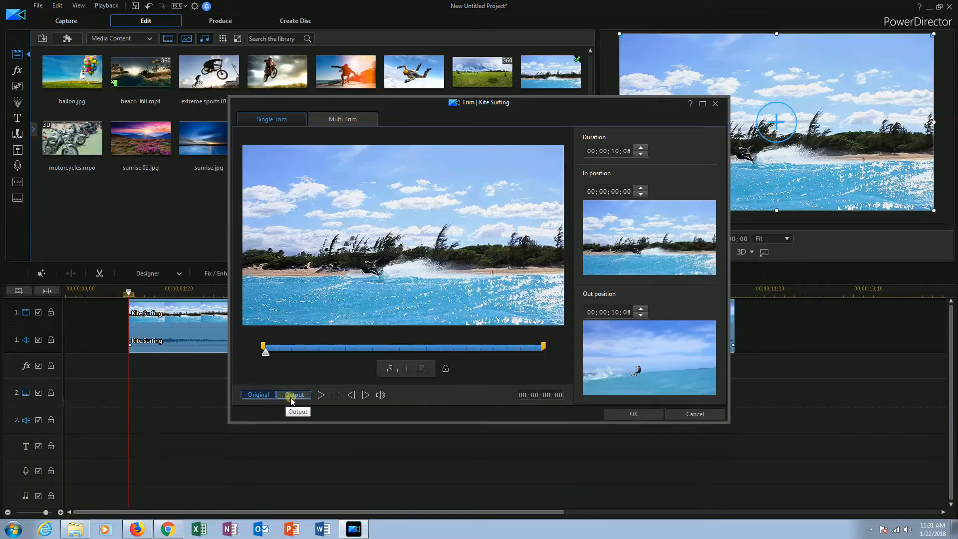
left_click(258, 395)
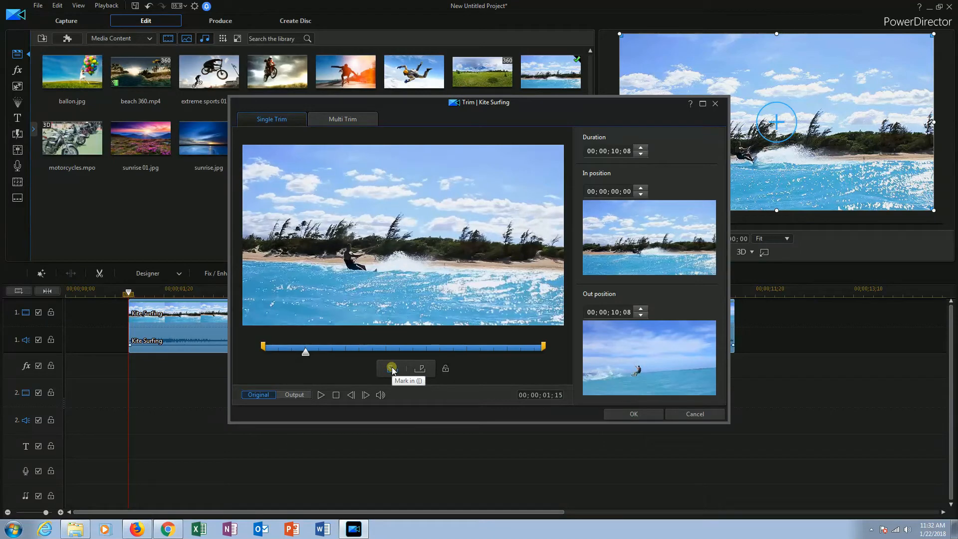
Step: Mark in at 00;00;02;14 and mark out at 00;00;07;29, a 00;00;05;15 duration
left_click(391, 368)
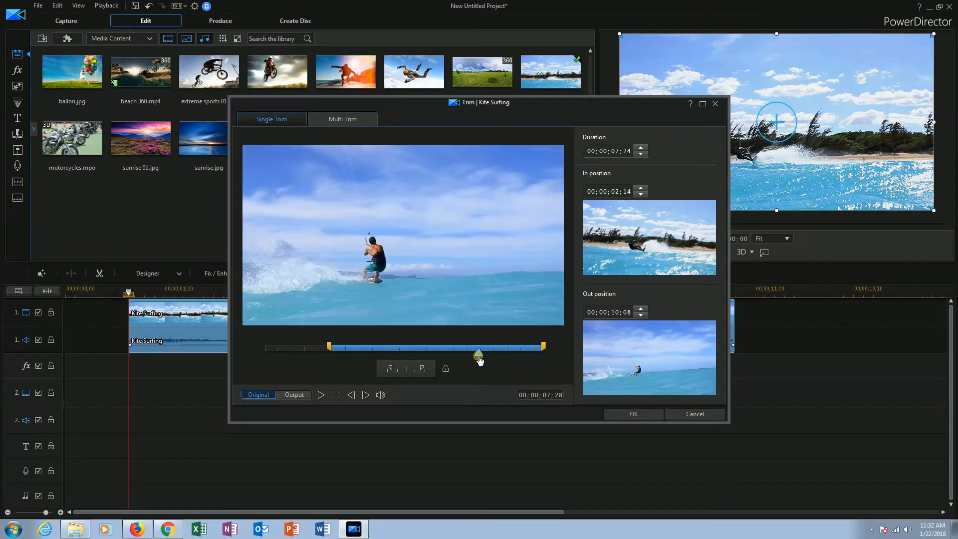
left_click(421, 368)
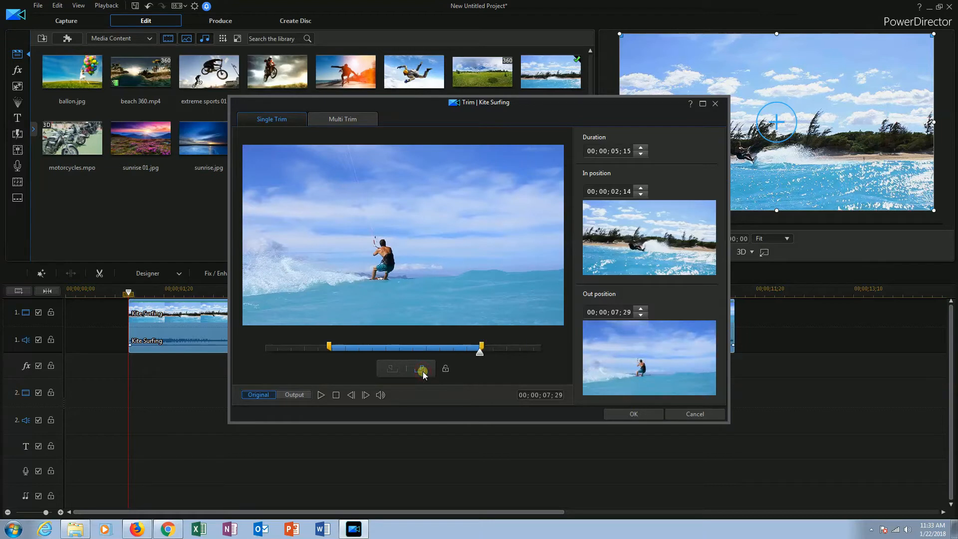
mouse_move(496, 239)
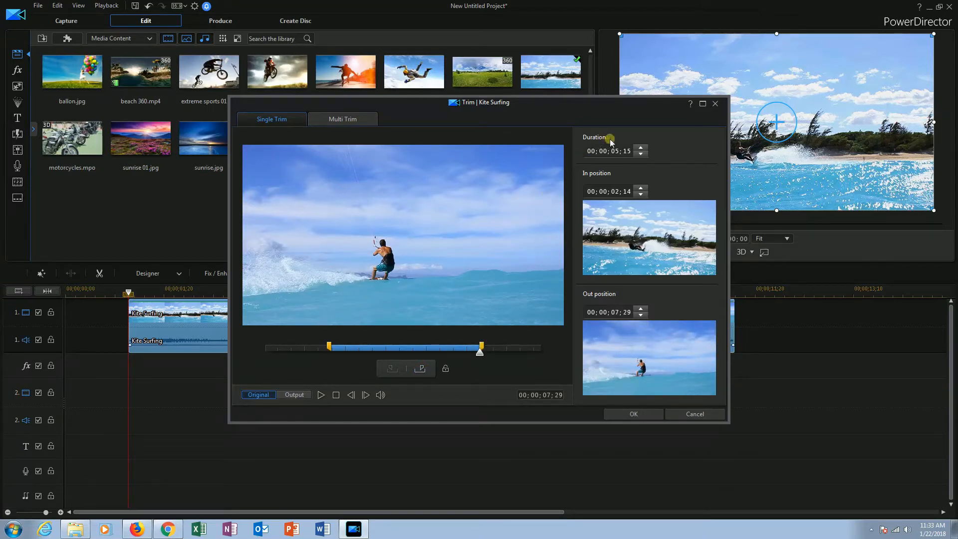
mouse_move(608, 170)
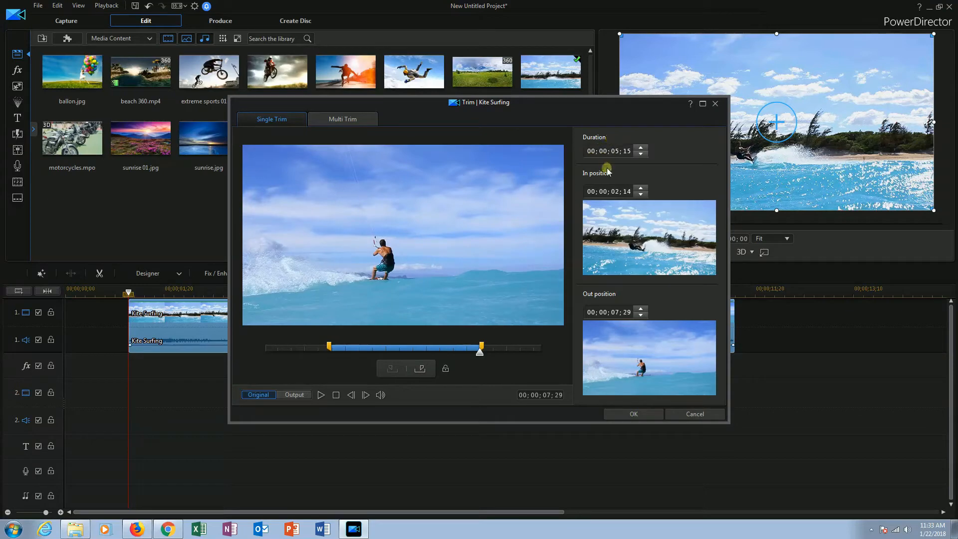
mouse_move(606, 195)
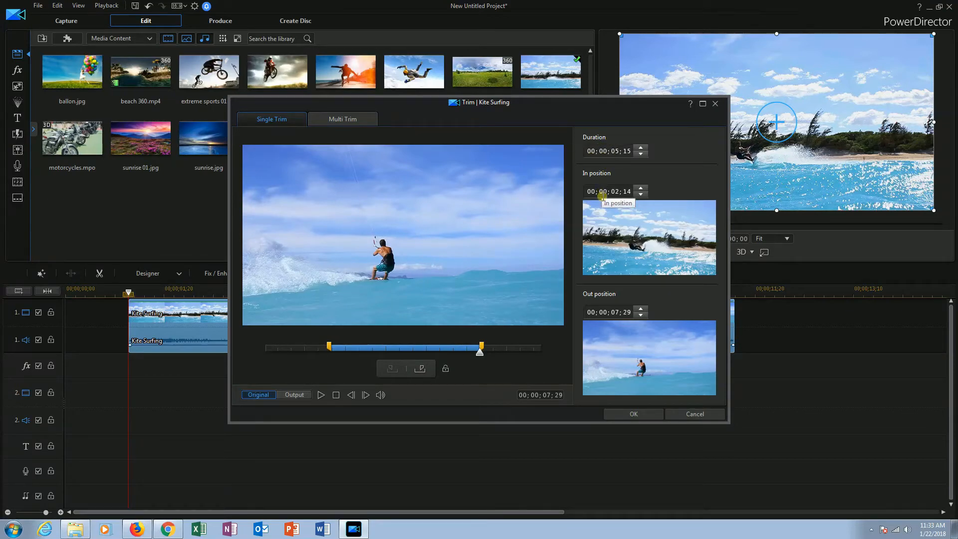
Step: Check the In position, switch to Output preview and play the trimmed 2;14–7;29 clip
left_click(641, 188)
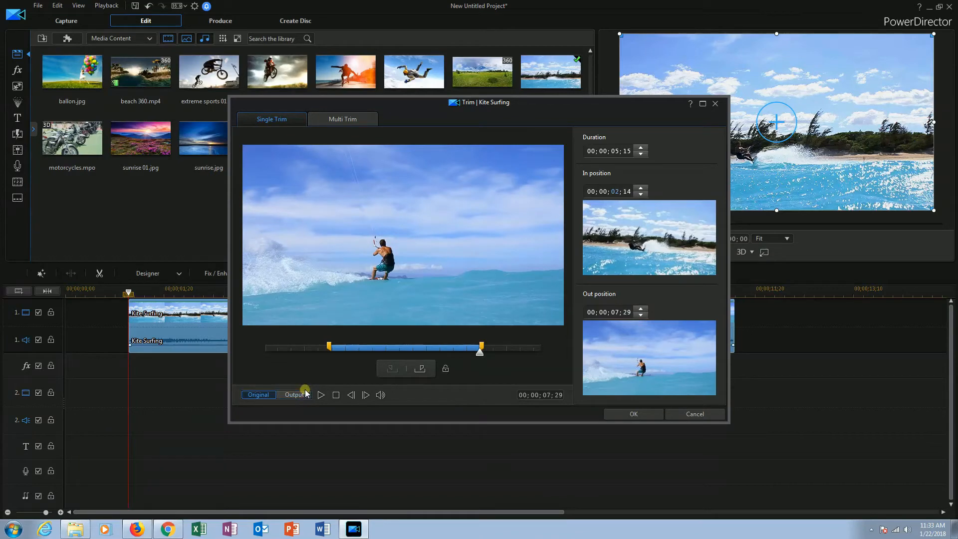
left_click(293, 394)
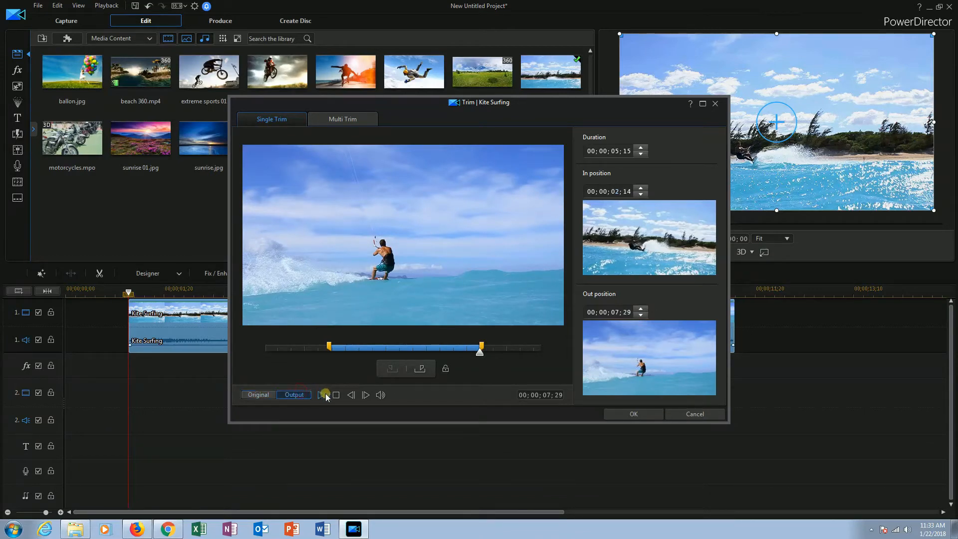
left_click(321, 396)
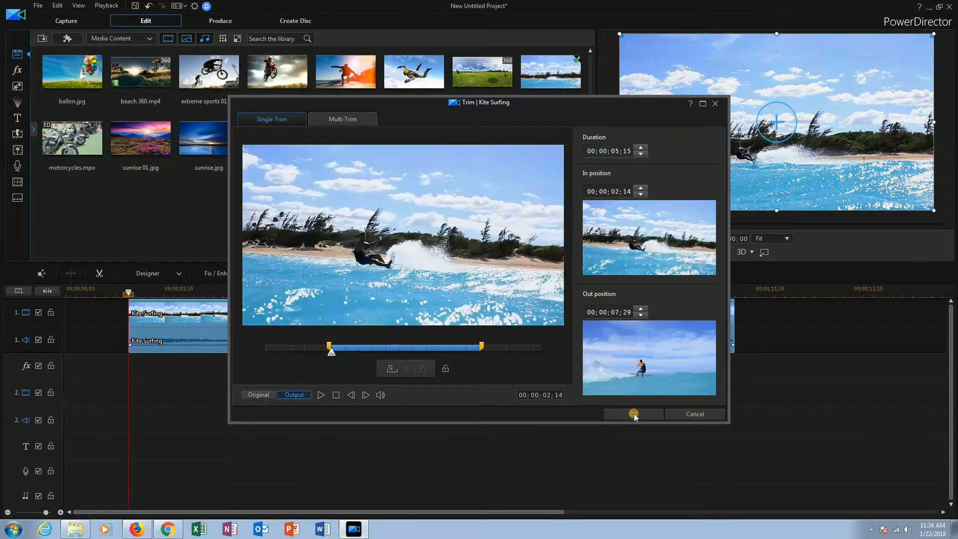
Step: Apply the single trim, then in Multi Trim view the clip frame by frame around 00;00;04;00
left_click(633, 413)
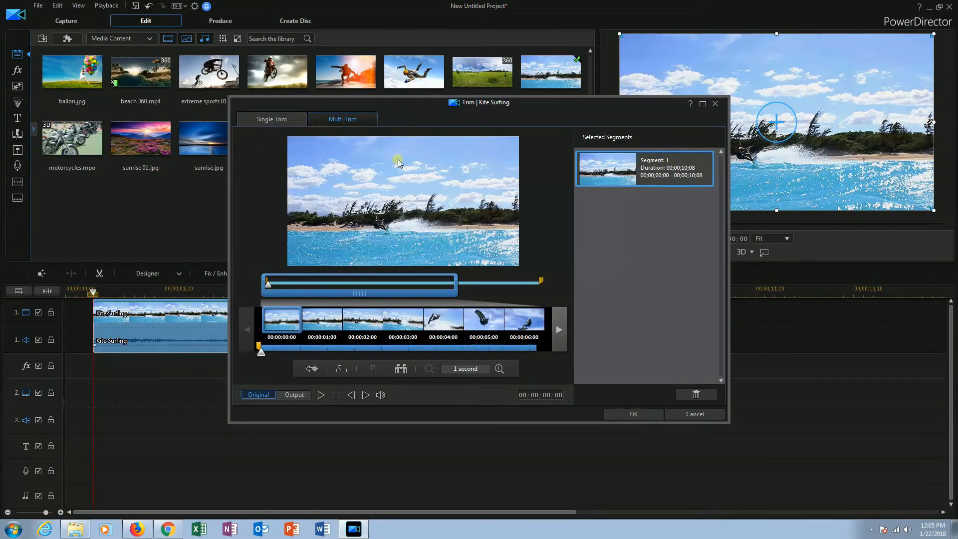
mouse_move(595, 150)
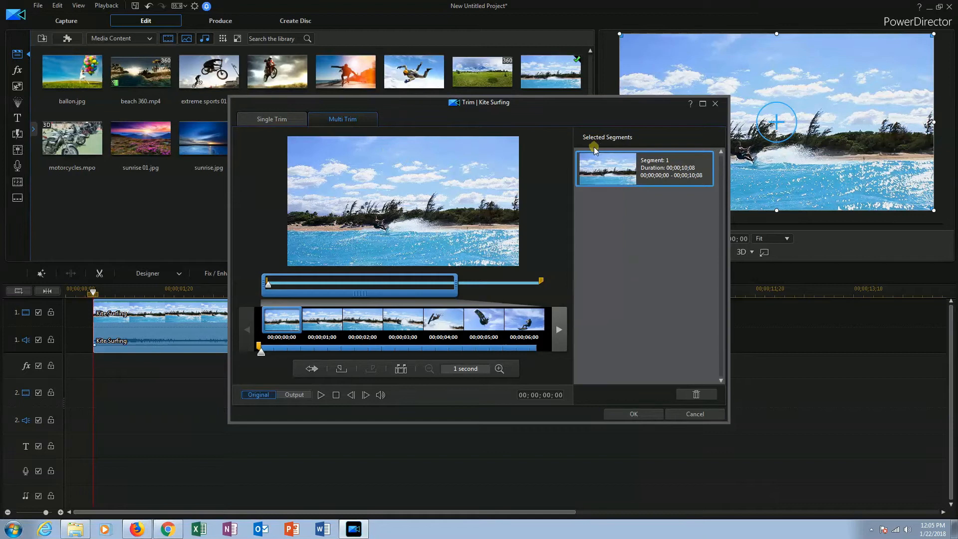
mouse_move(429, 186)
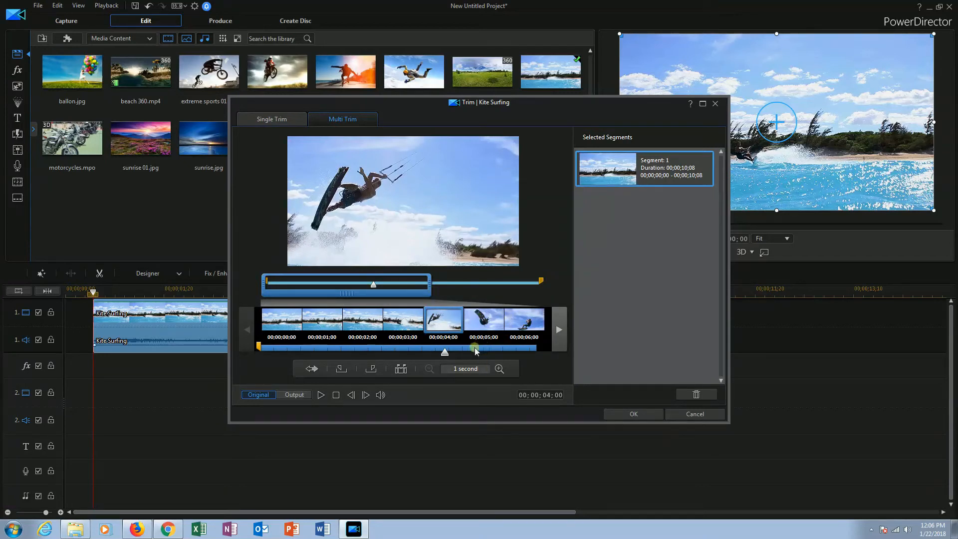
left_click(499, 368)
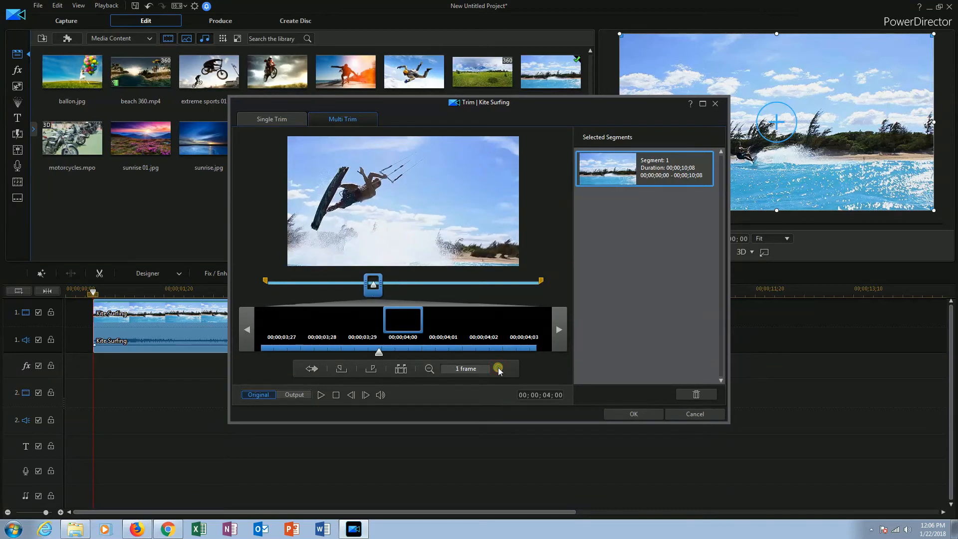
mouse_move(429, 368)
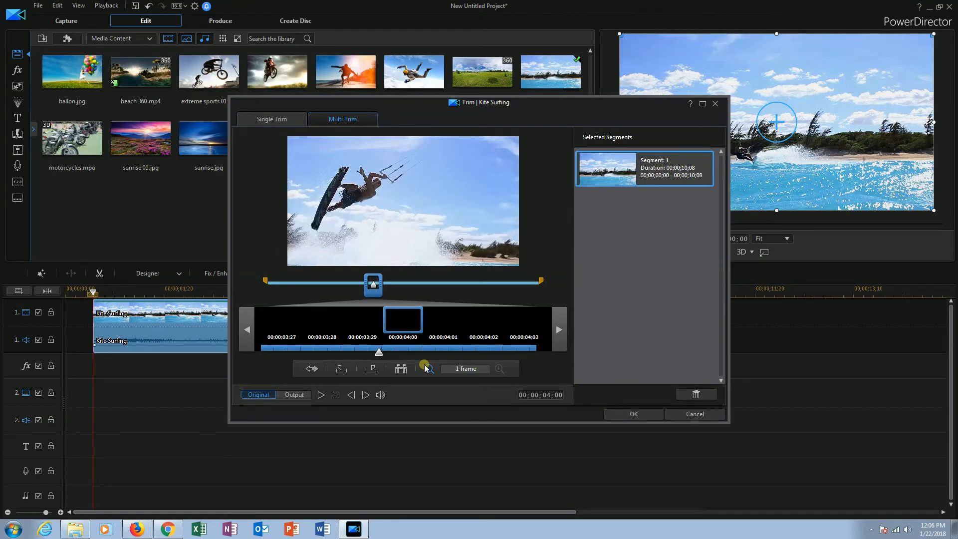
mouse_move(429, 371)
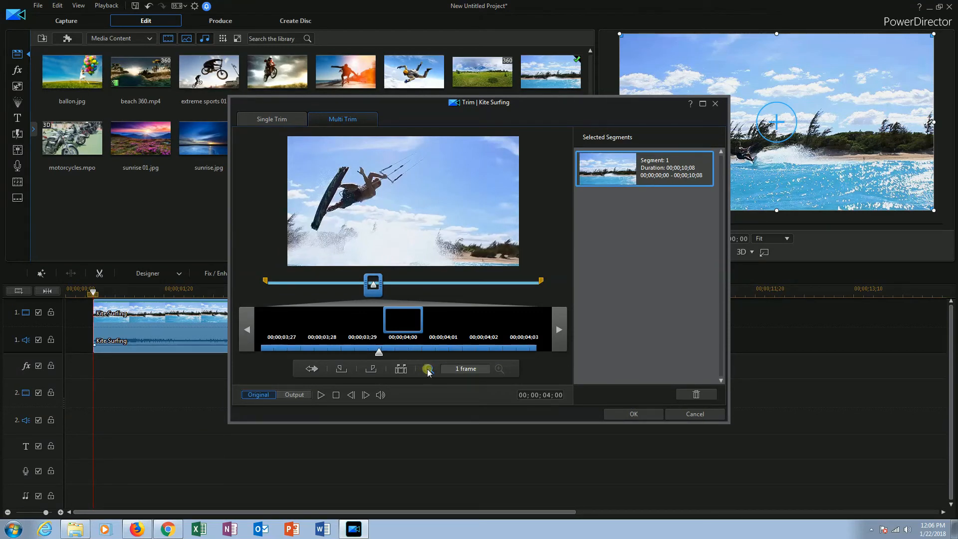
Step: Zoom back to whole seconds and mark the first kept segment from 00;05 to 02;07
left_click(429, 368)
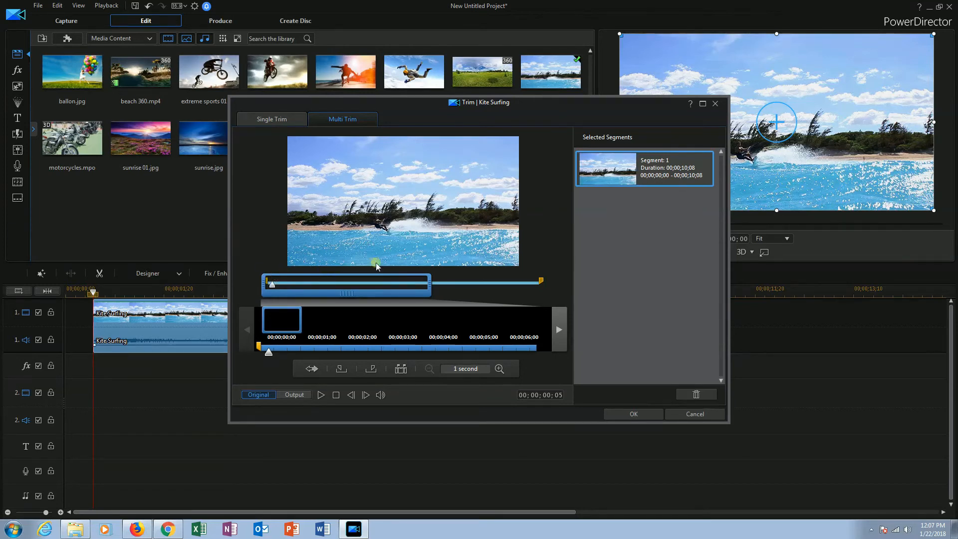
mouse_move(339, 369)
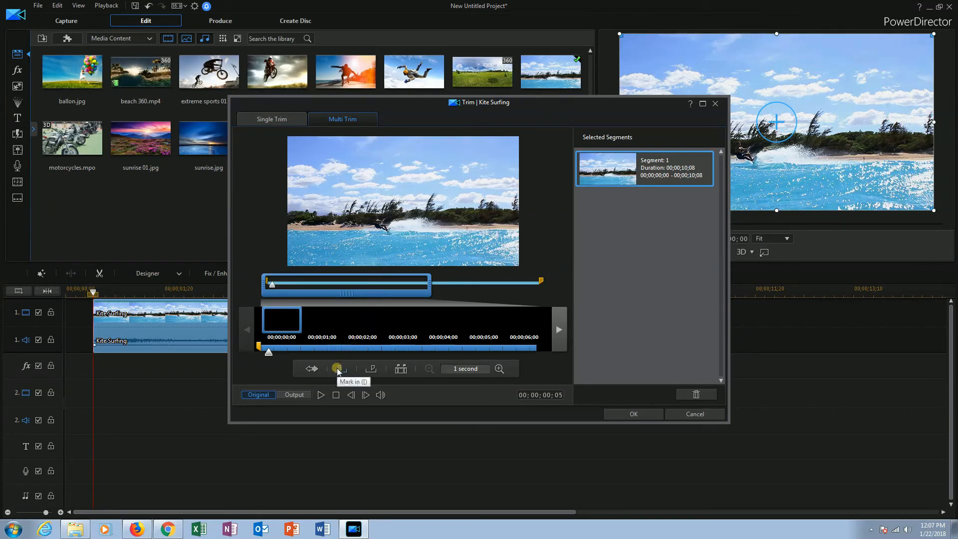
left_click(338, 369)
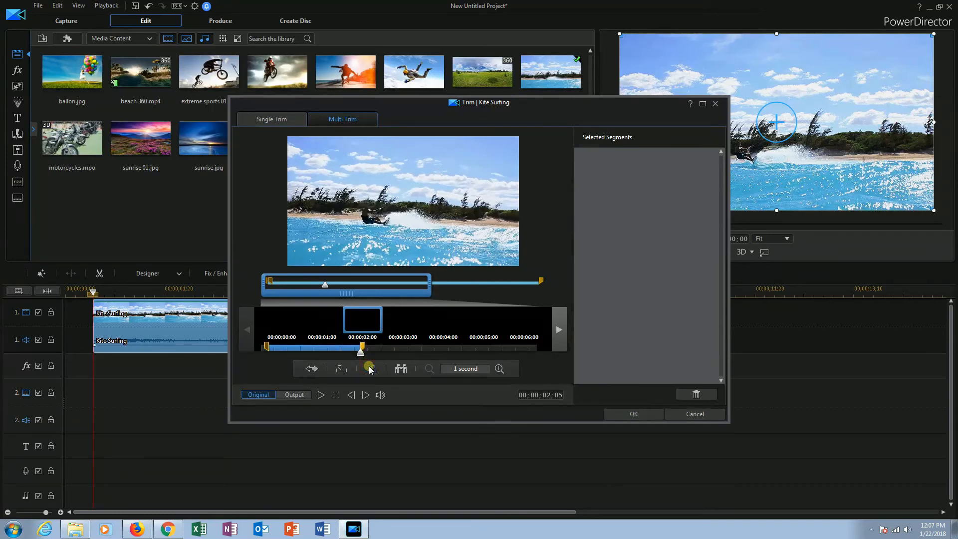
left_click(369, 369)
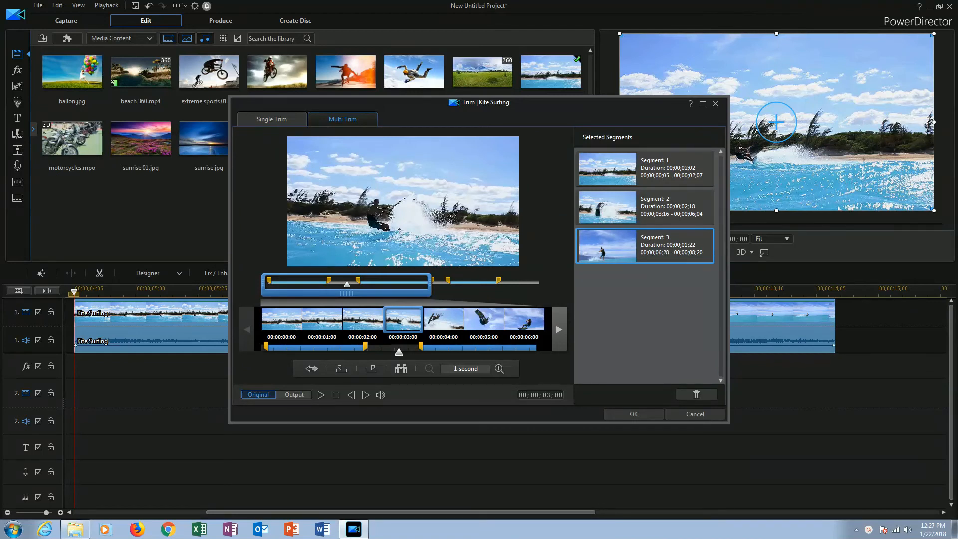
mouse_move(311, 368)
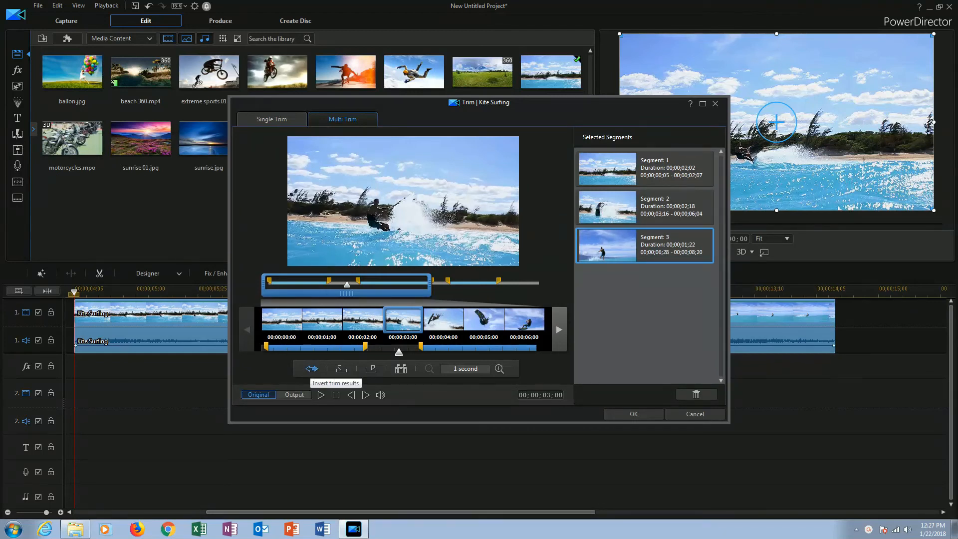
Step: Adjust the segment markers, then play and stop the Output preview of the combined result
left_click(696, 394)
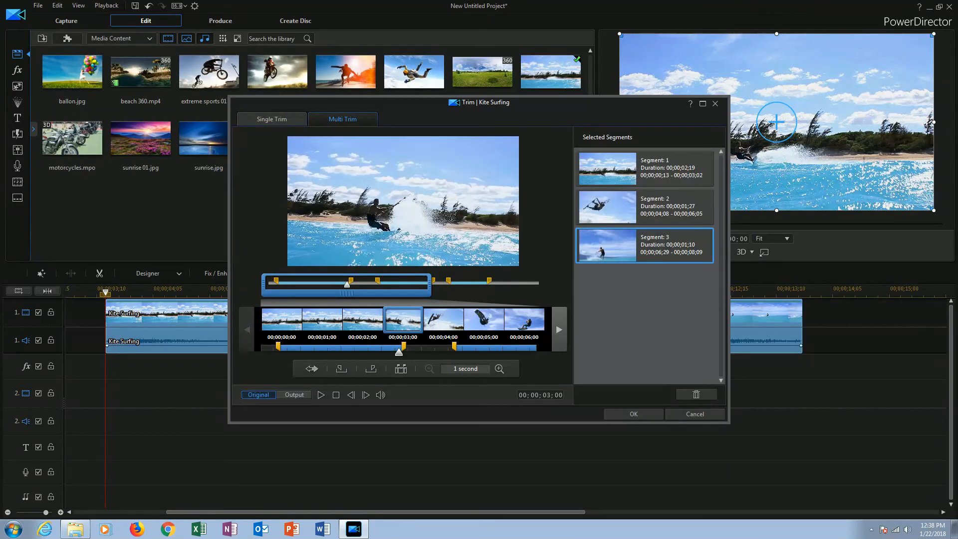
left_click(294, 396)
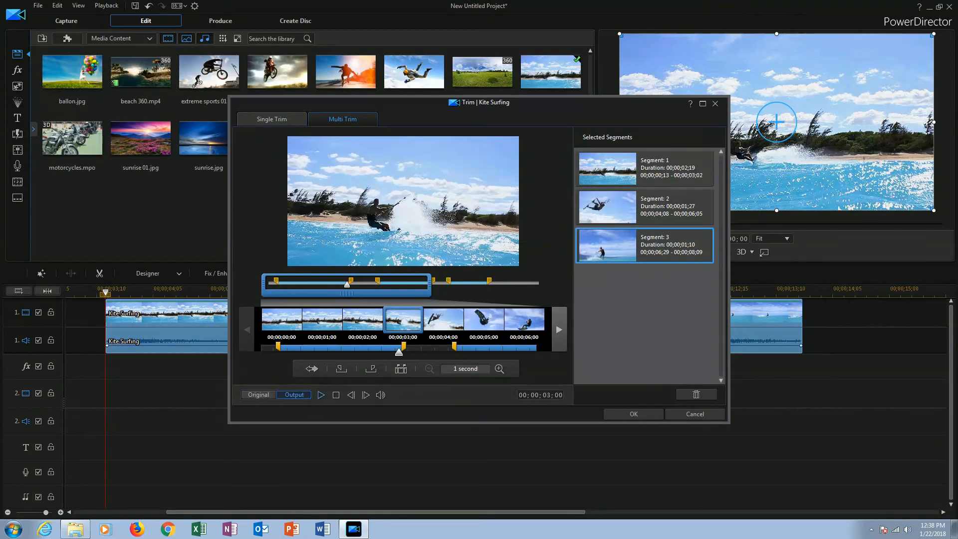
left_click(321, 395)
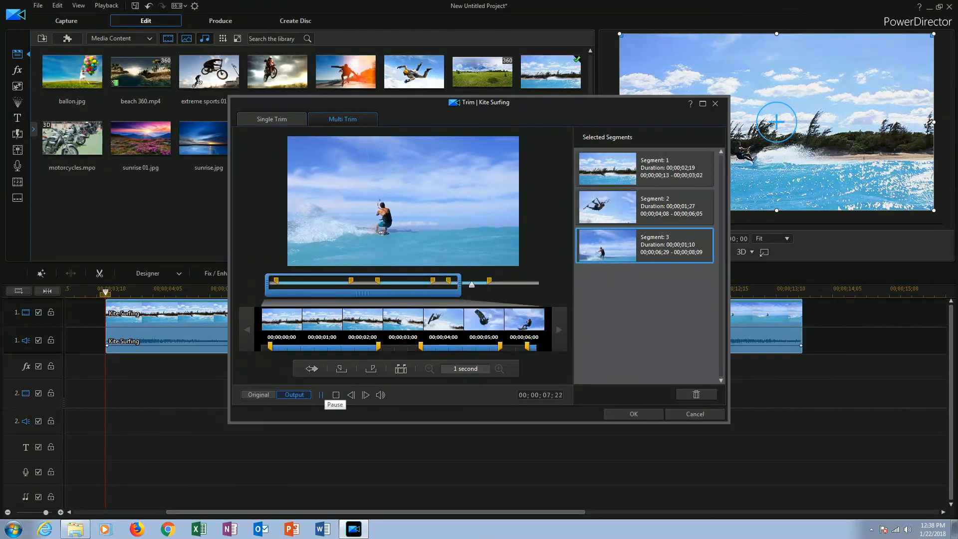
left_click(321, 396)
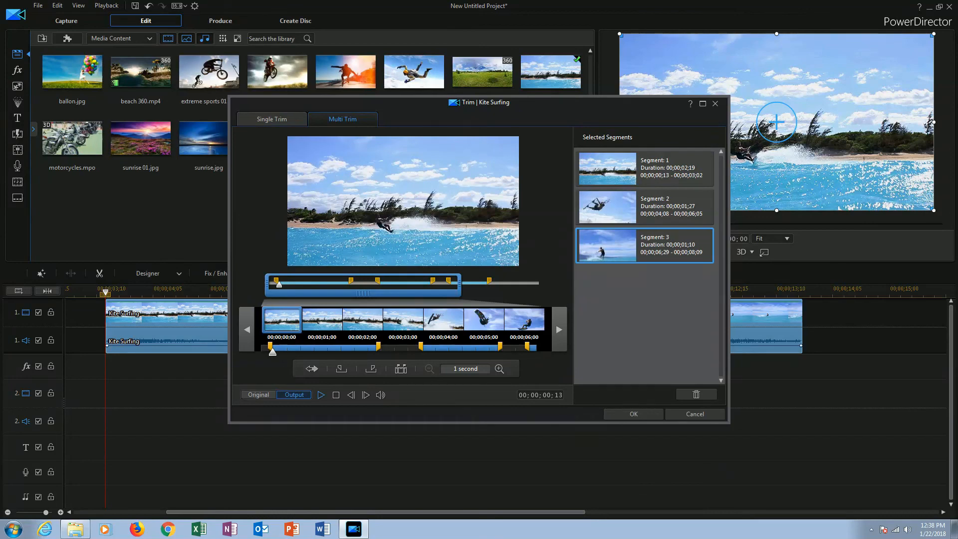
Step: Confirm Multi Trim so Kite Surfing appears as three consecutive clips, then deselect them
left_click(633, 413)
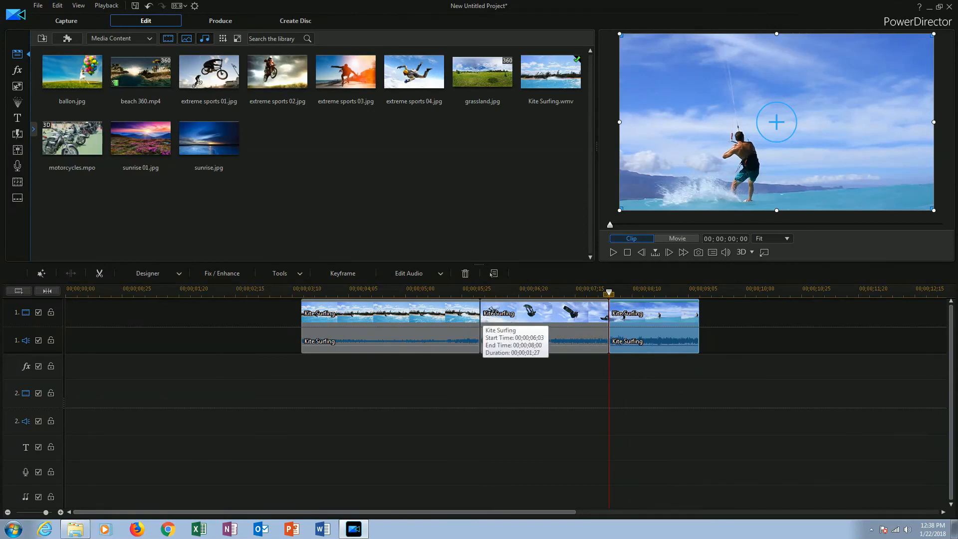
left_click(677, 238)
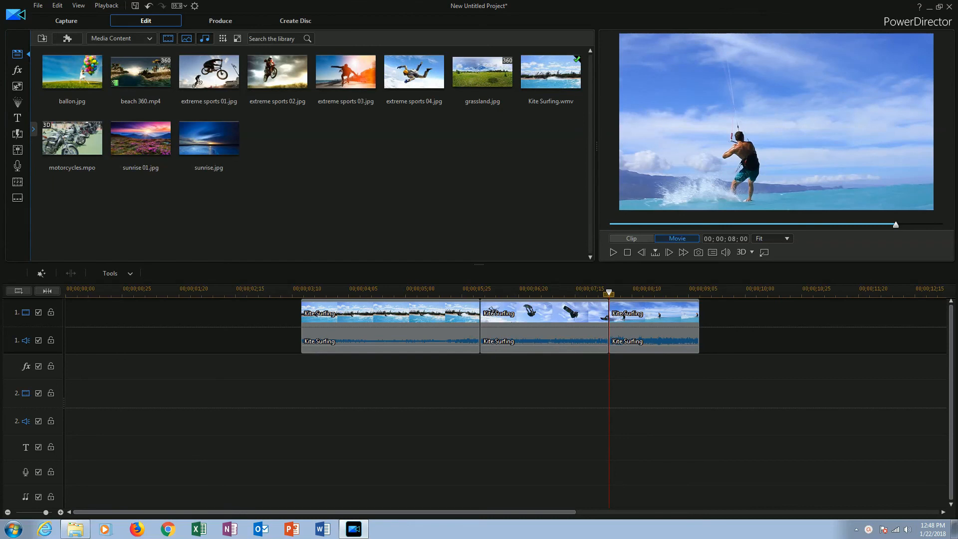